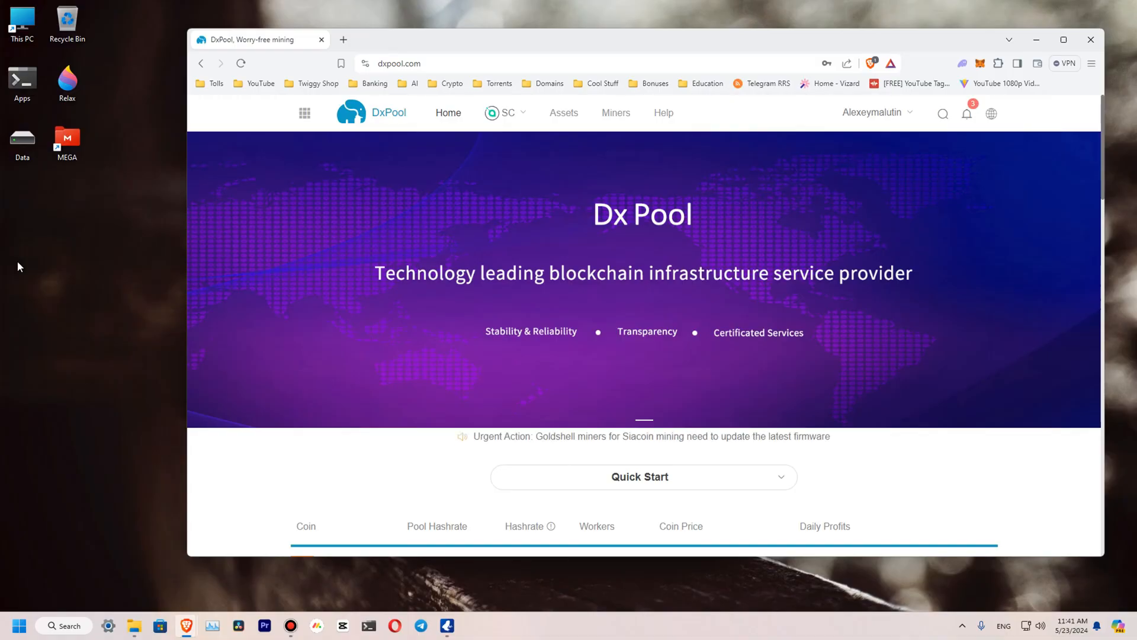
pyautogui.moveTo(569, 221)
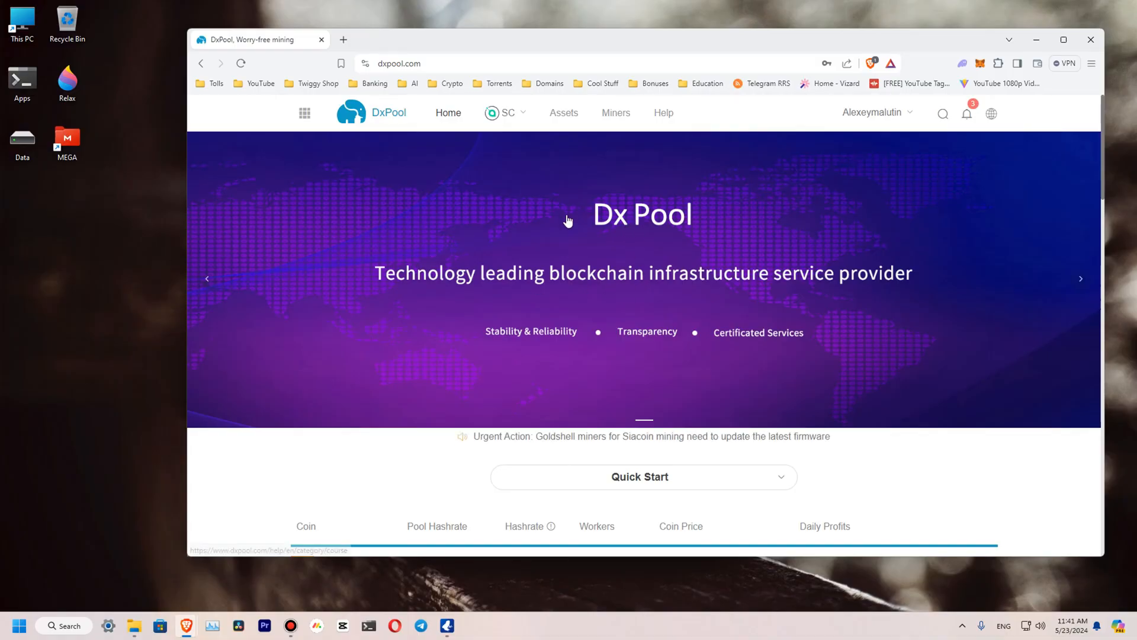
pyautogui.moveTo(639, 240)
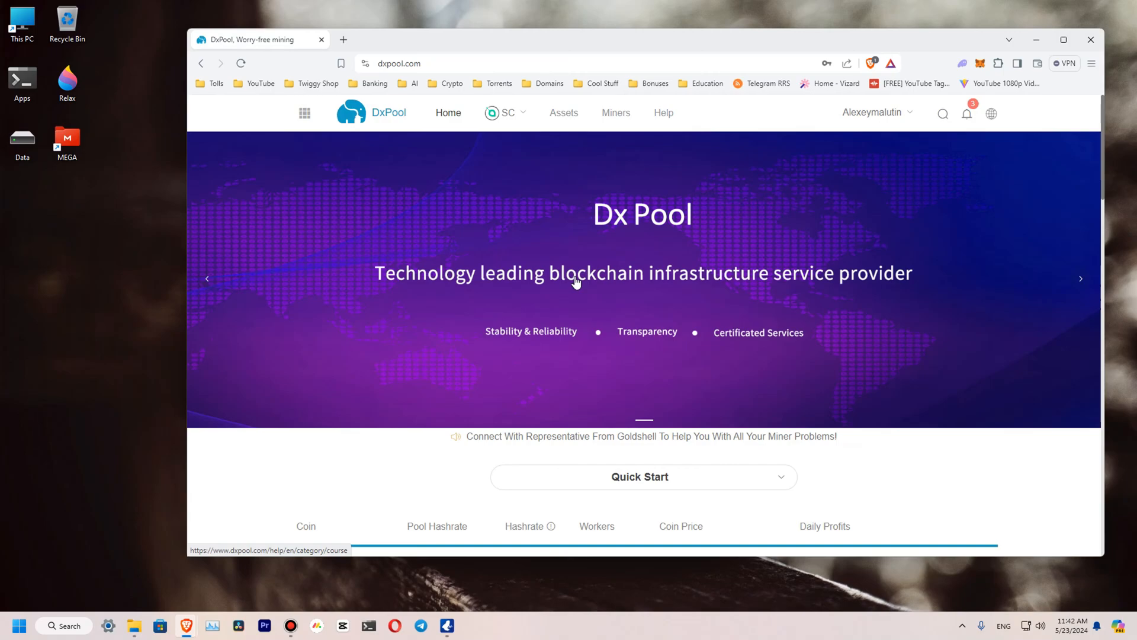
pyautogui.moveTo(510, 320)
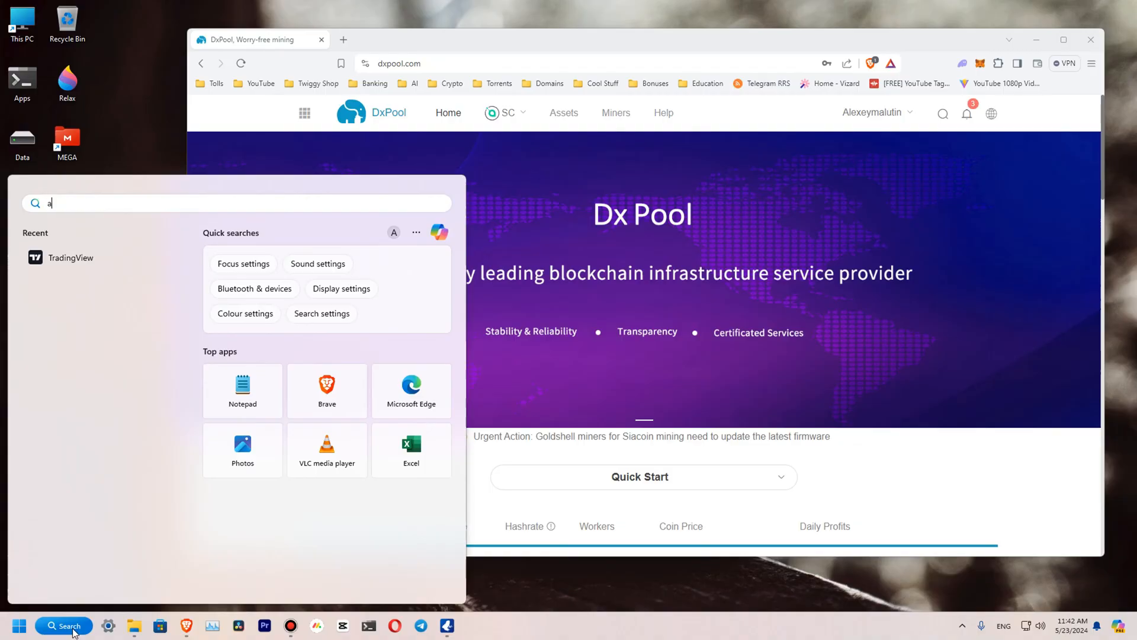
# - Search Windows for 'Angry IP Scanner' and launch the app
pyautogui.write('ngry IP Scanner')
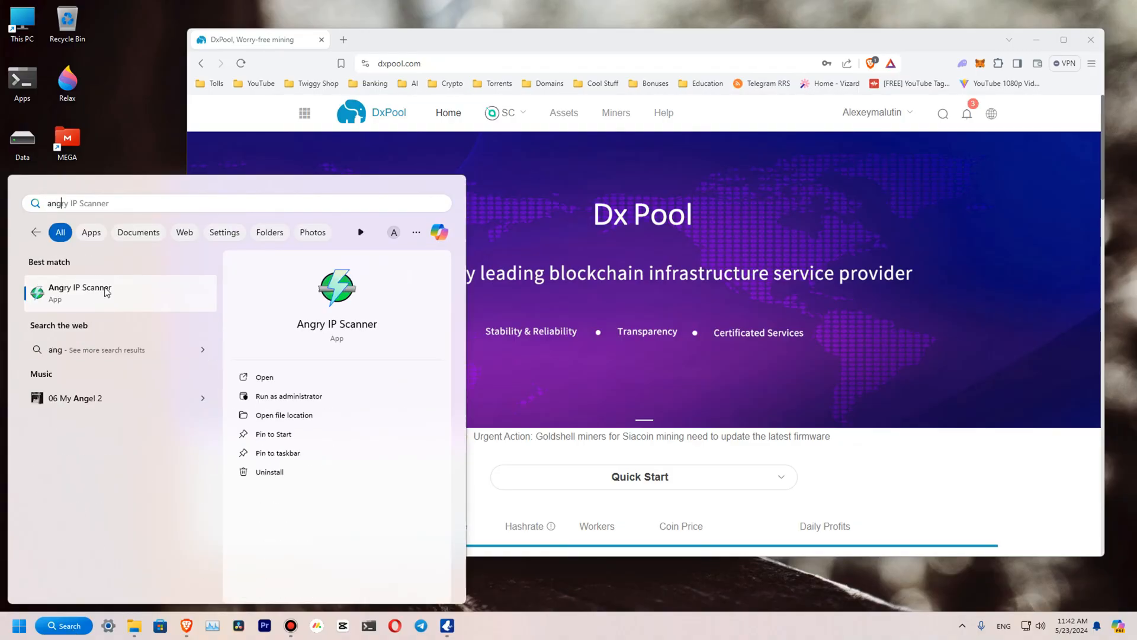
pyautogui.click(80, 291)
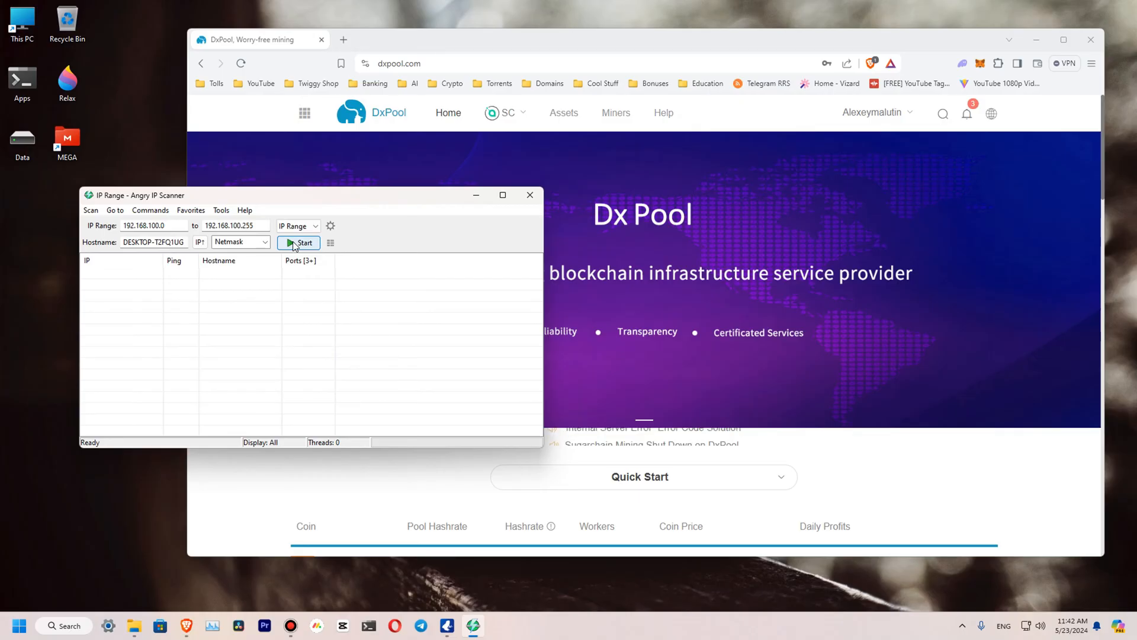
# - Scan 192.168.100.0–255, dismiss the statistics, and open 192.168.100.106 in the browser
pyautogui.click(298, 243)
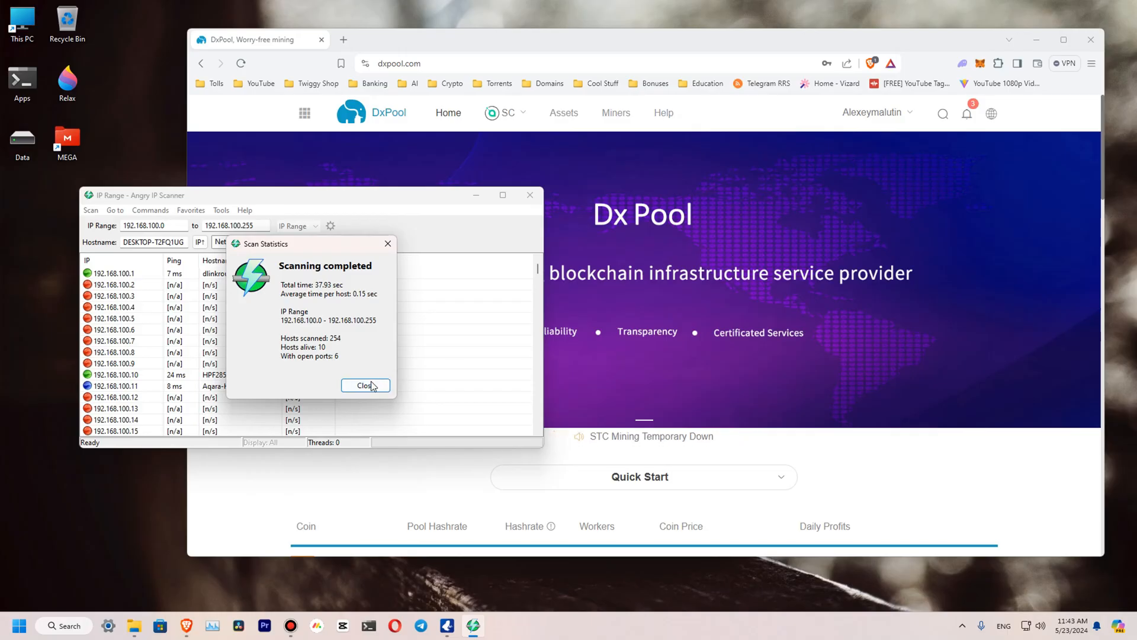
pyautogui.click(365, 385)
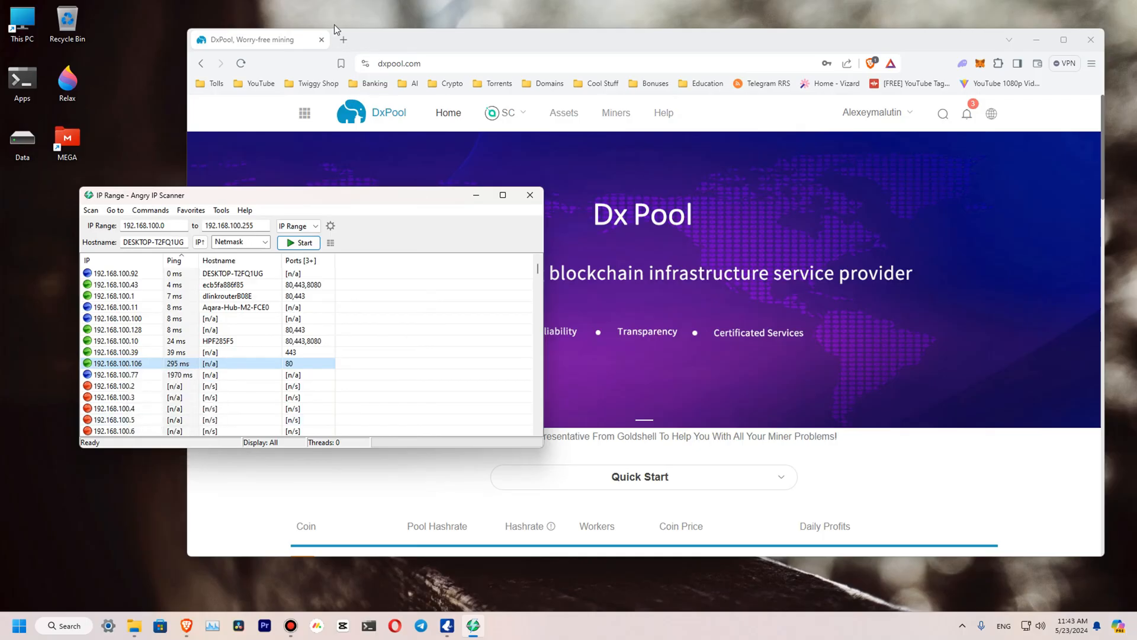
pyautogui.click(340, 39)
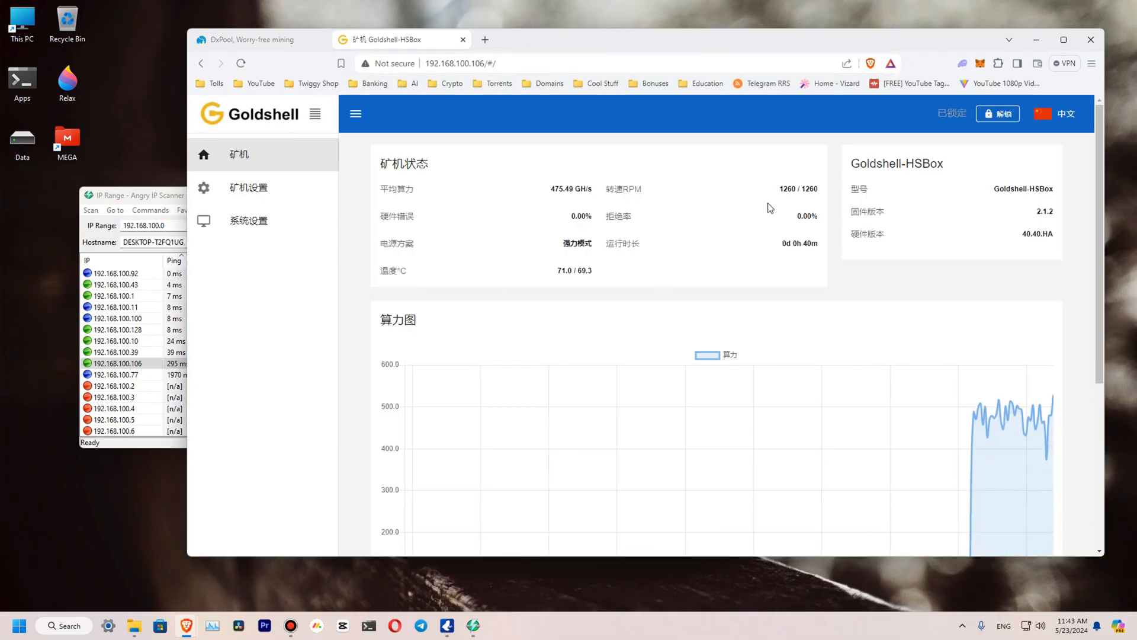
# - Switch the interface to English and unlock with the admin password, retrying after a wrong attempt
pyautogui.click(1054, 113)
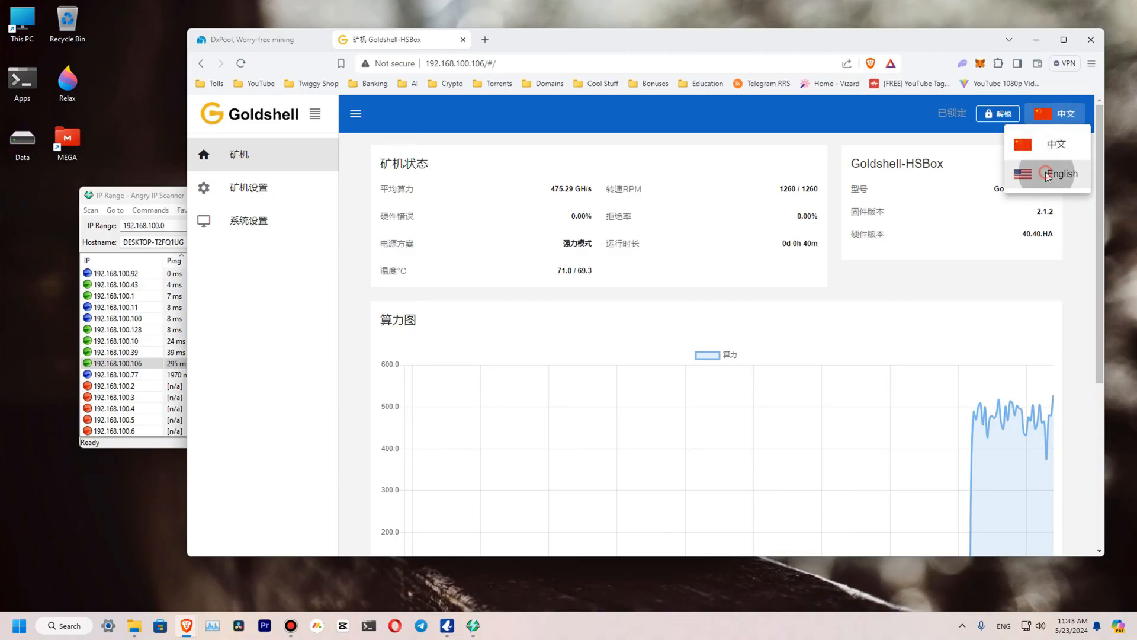
pyautogui.click(1060, 173)
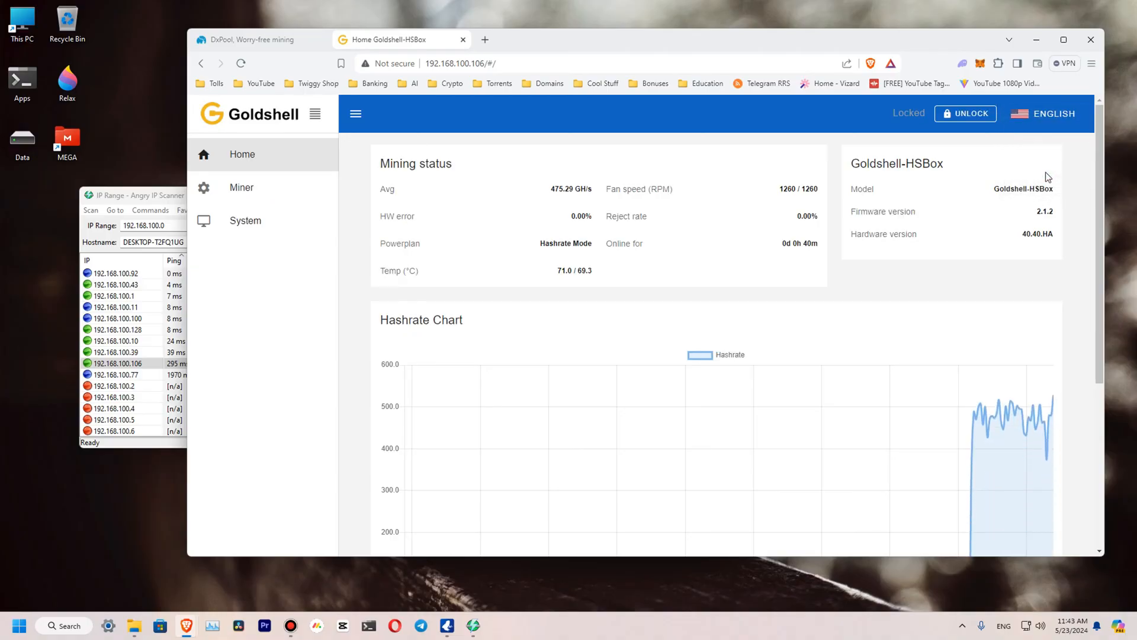
pyautogui.click(965, 114)
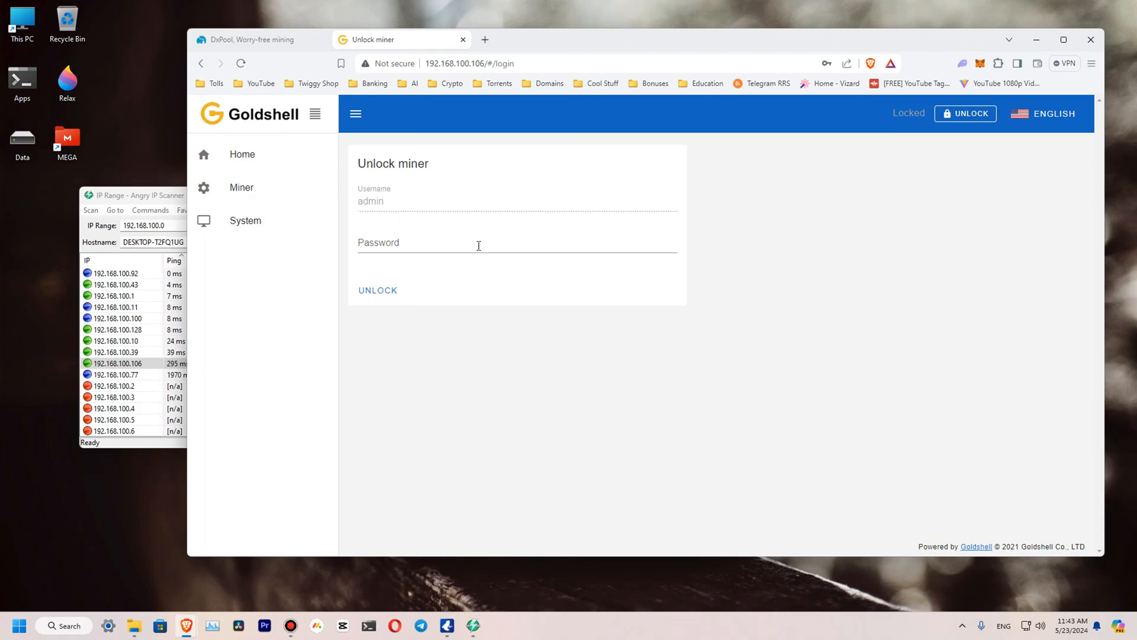
pyautogui.write('password')
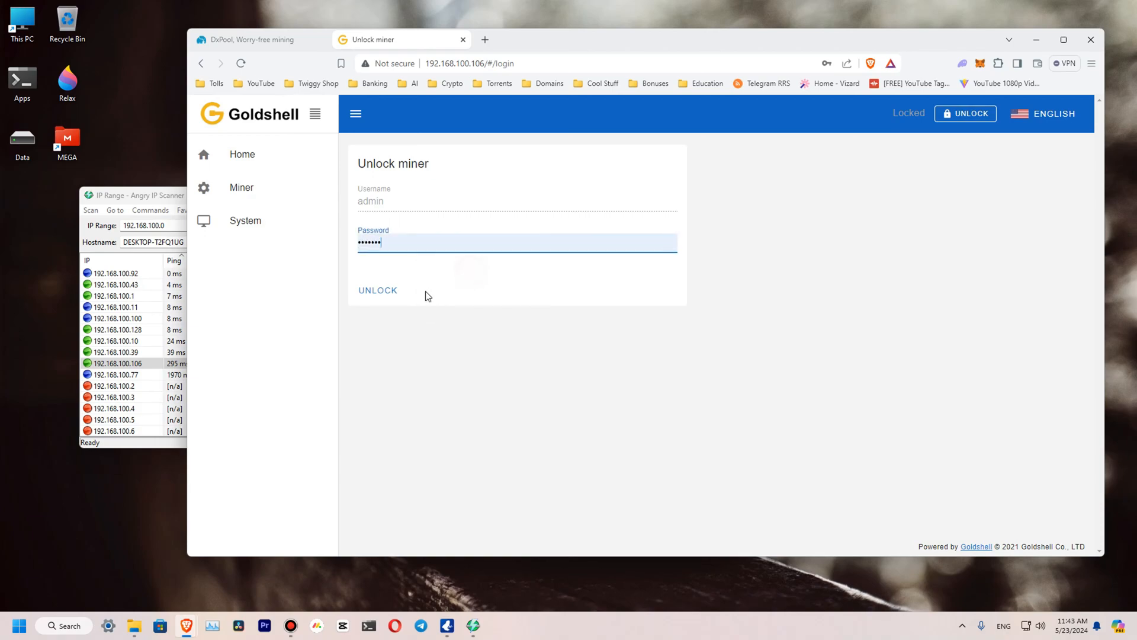
pyautogui.click(377, 291)
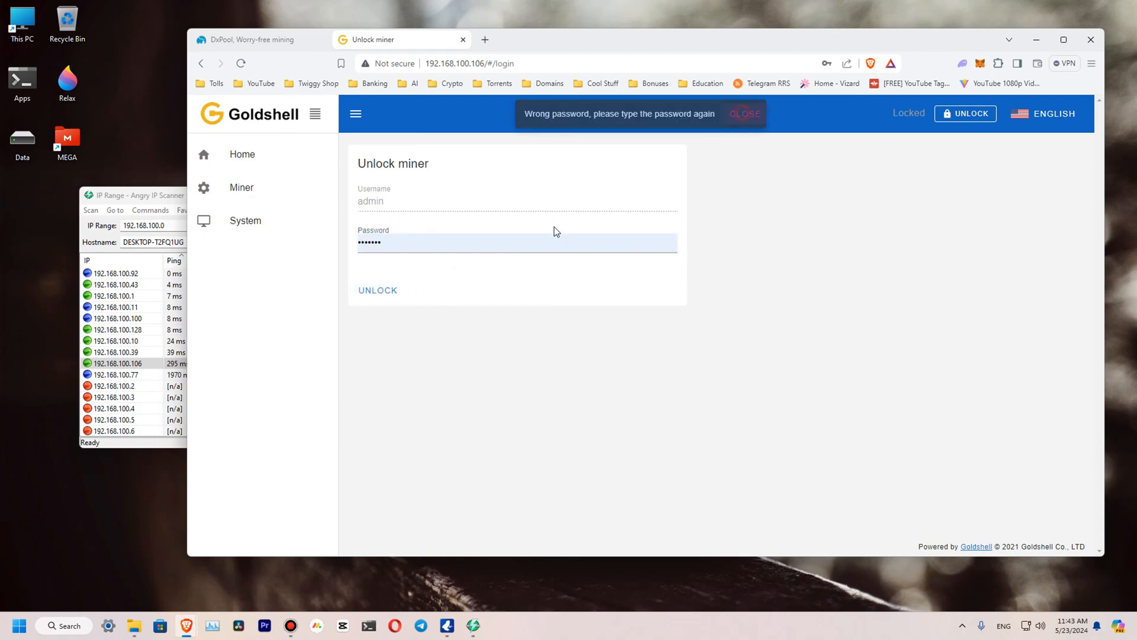
pyautogui.click(515, 242)
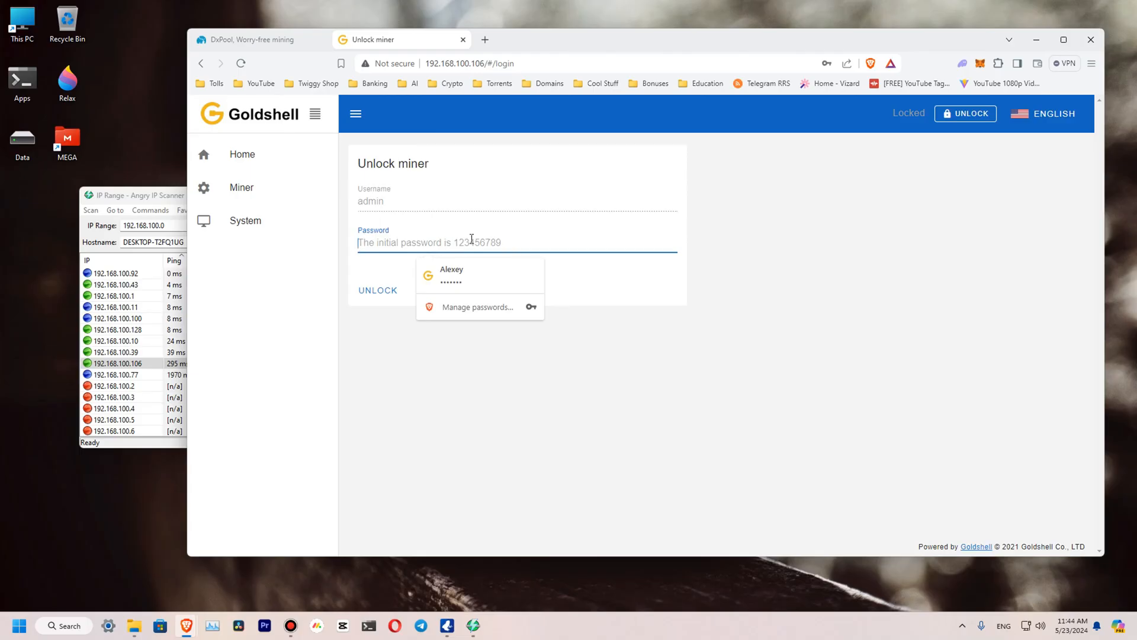
pyautogui.click(452, 274)
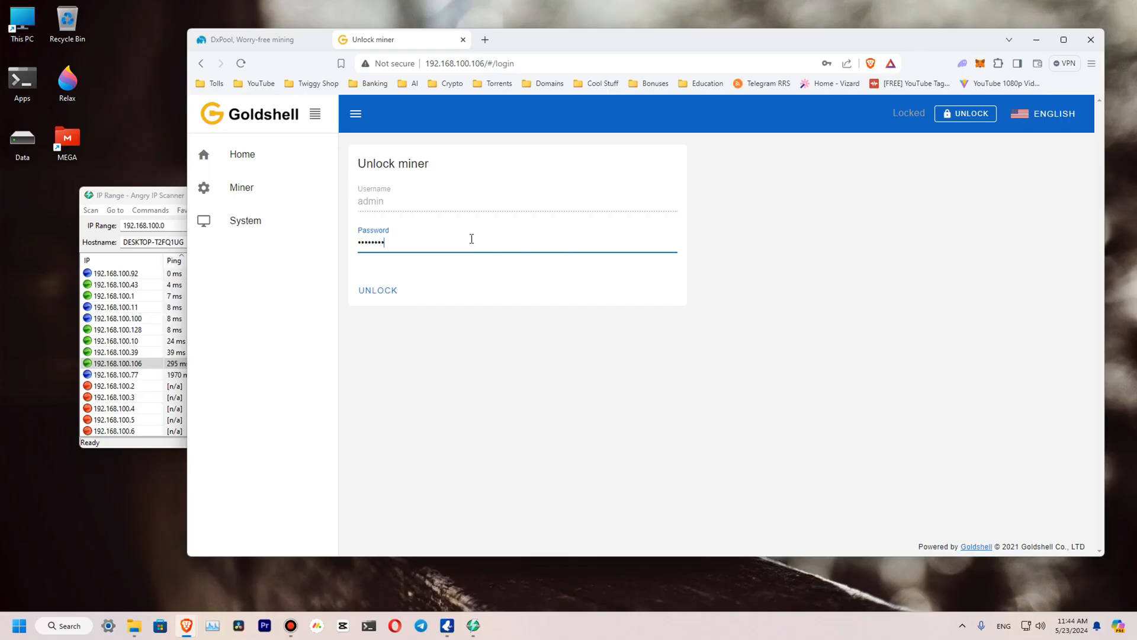
pyautogui.click(377, 291)
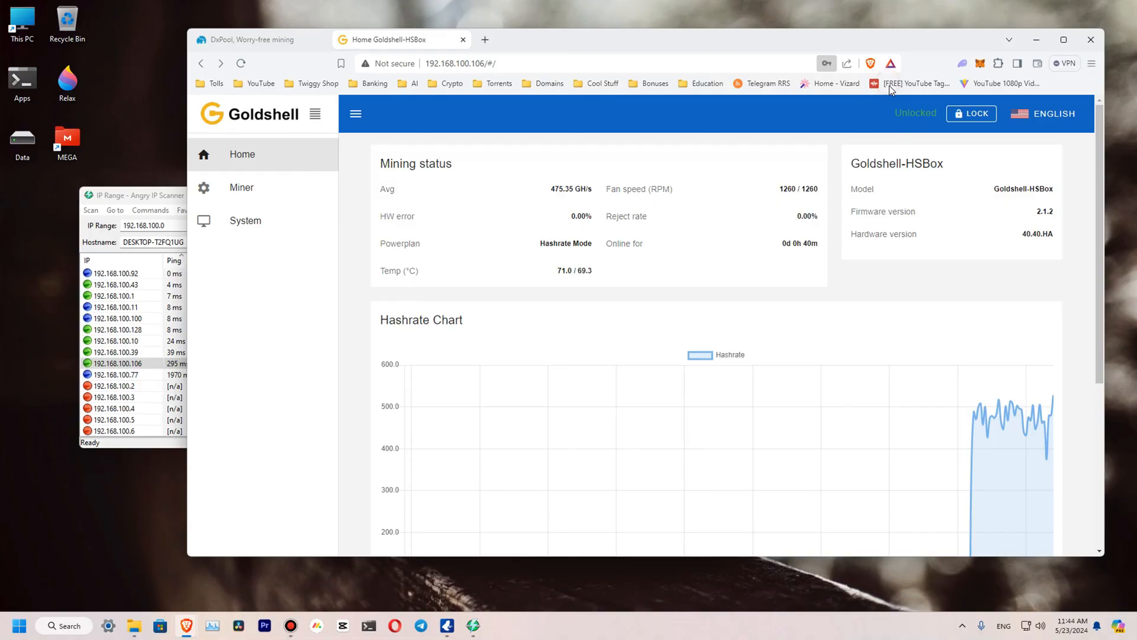
# - Remove the existing pool under Miner and start adding a new pool in Pool Settings
pyautogui.click(242, 187)
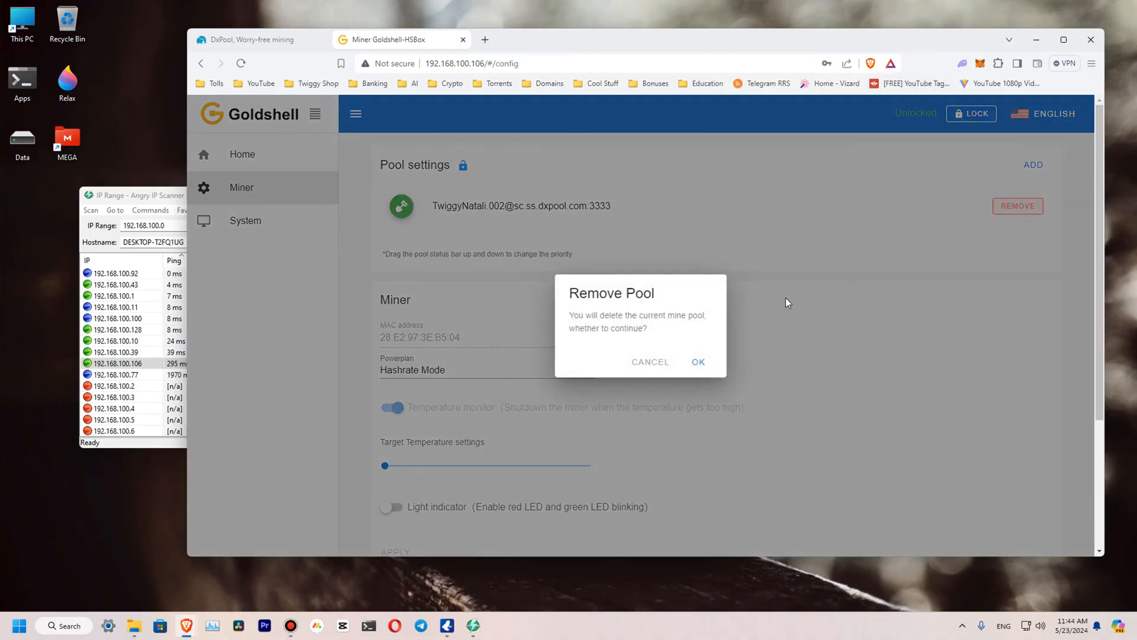
pyautogui.click(697, 361)
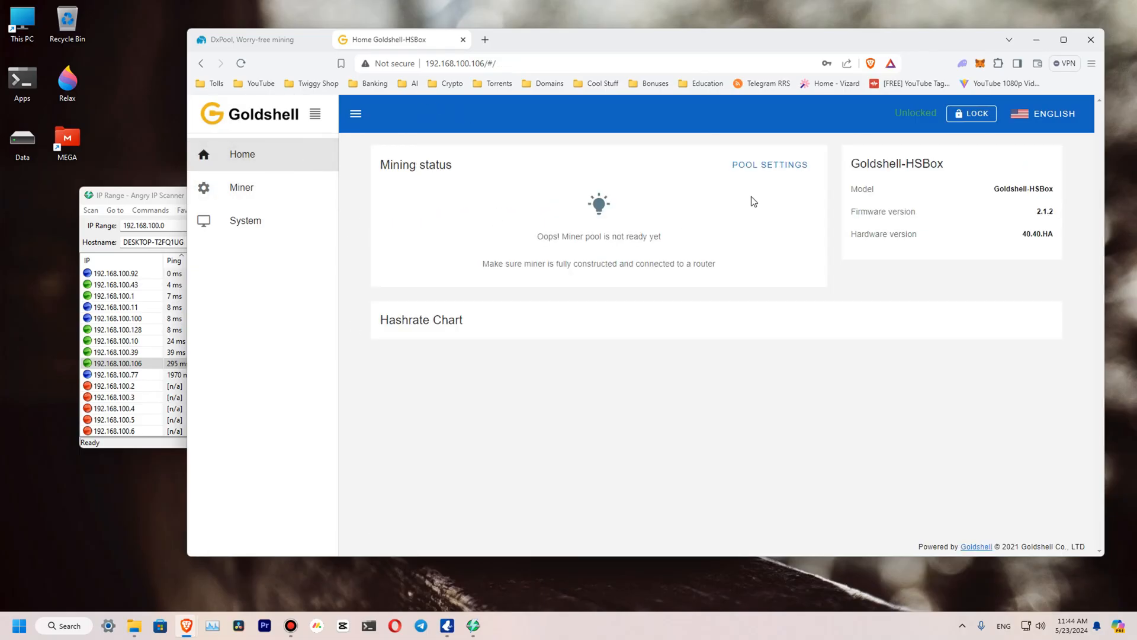
pyautogui.moveTo(752, 223)
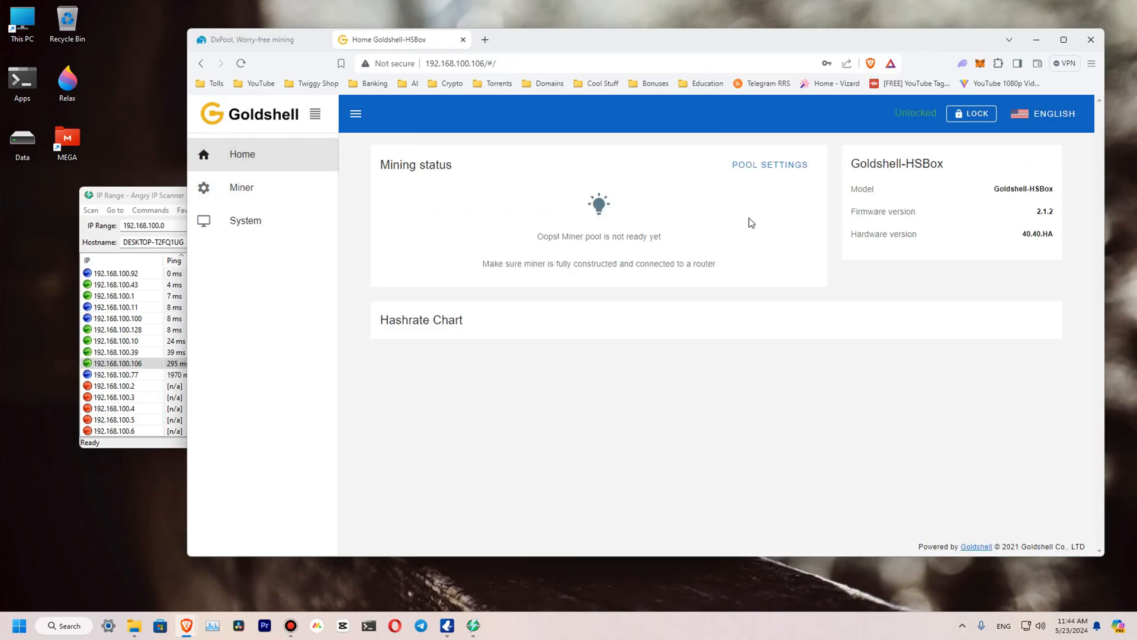
pyautogui.moveTo(769, 165)
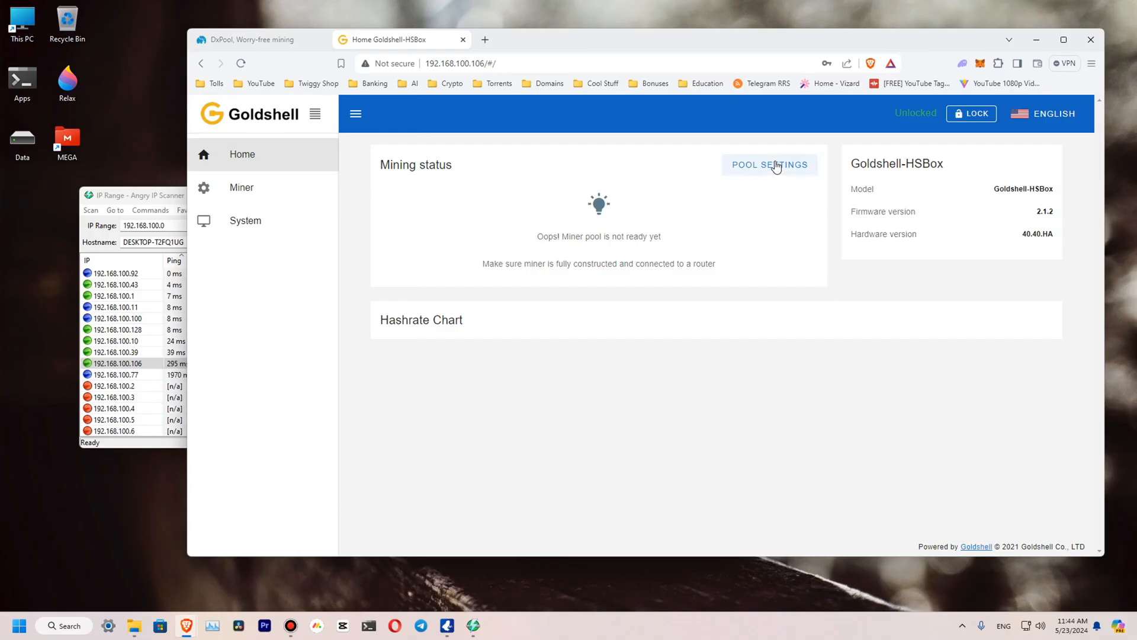
pyautogui.click(769, 165)
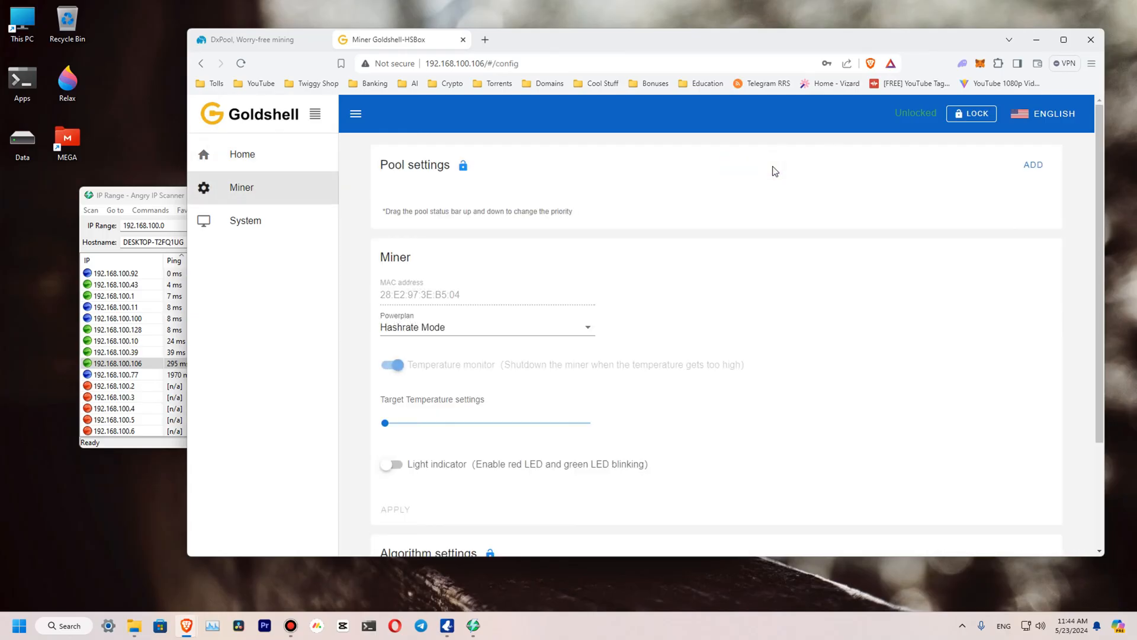
pyautogui.click(1033, 164)
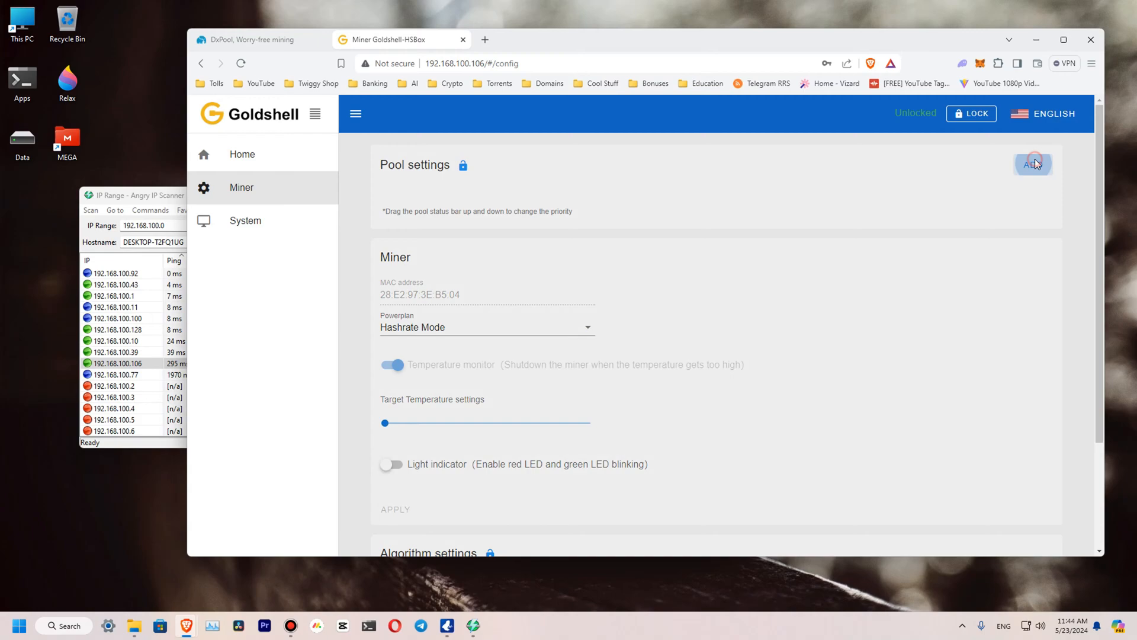
# - Enter 'HSBox001' as the miner name, delete it, then return to the Goldshell tab
pyautogui.click(1033, 164)
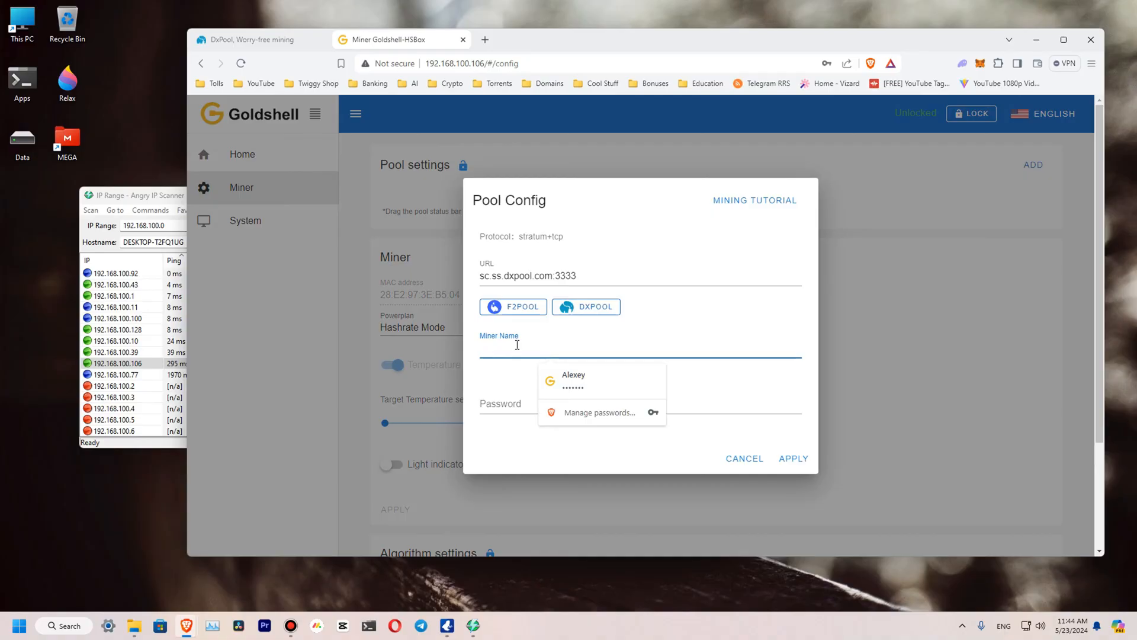
pyautogui.write('HS')
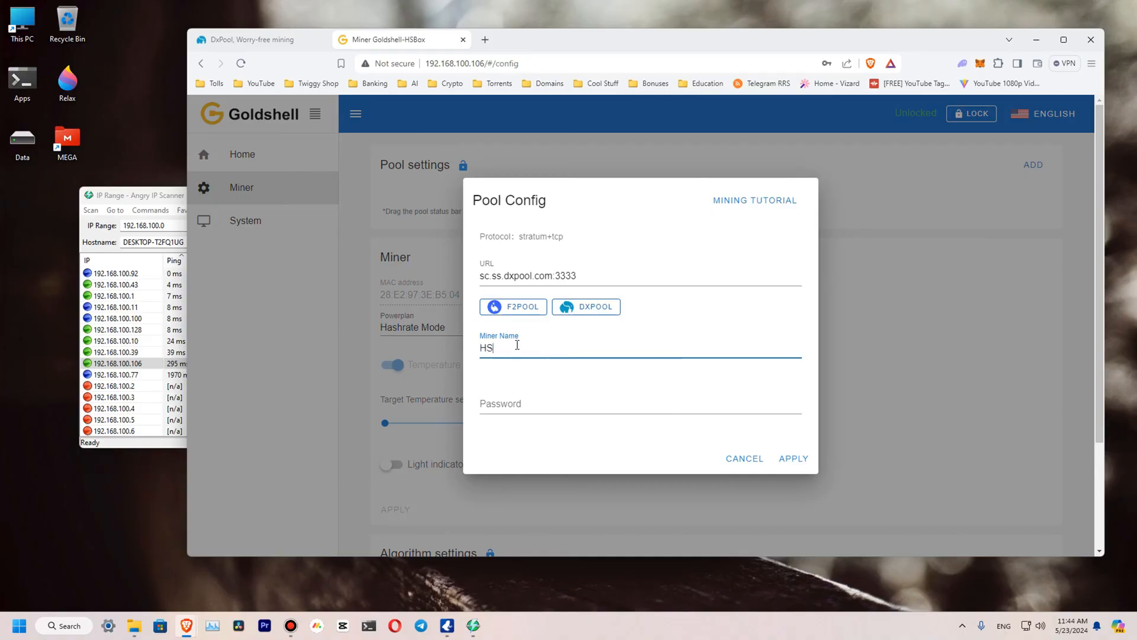
pyautogui.write('Box')
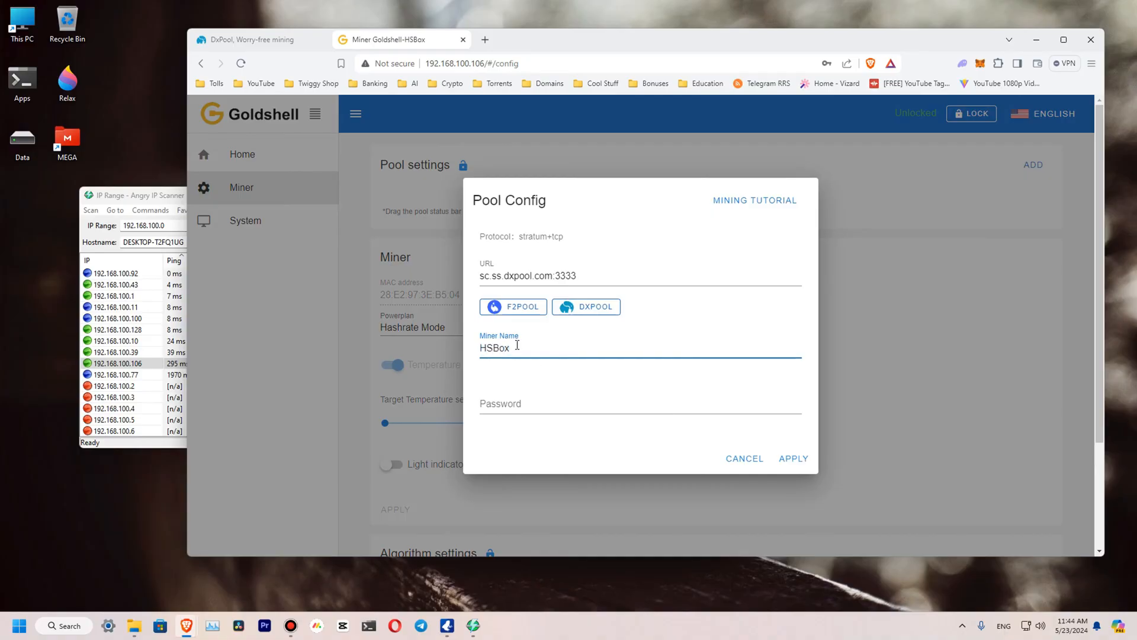
pyautogui.write('001')
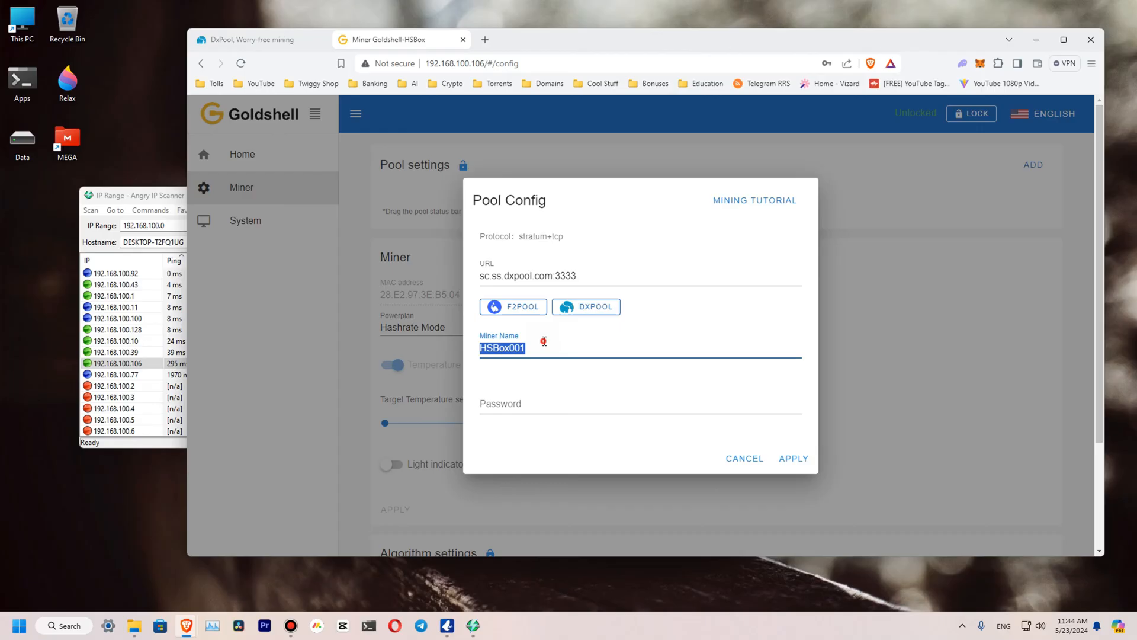
pyautogui.press('delete')
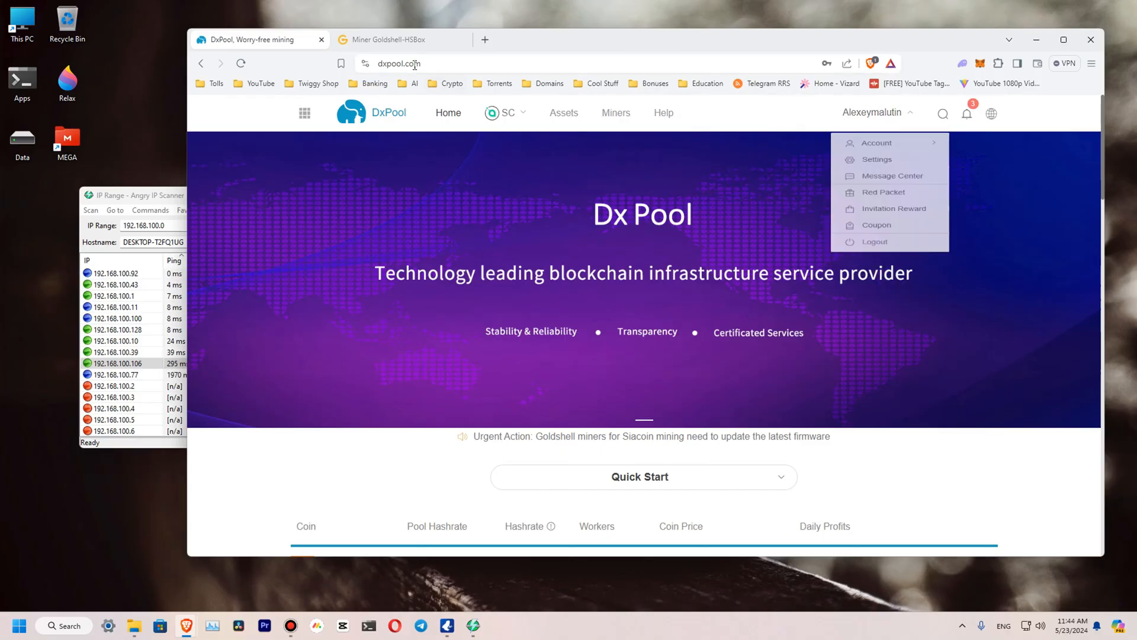
pyautogui.click(387, 39)
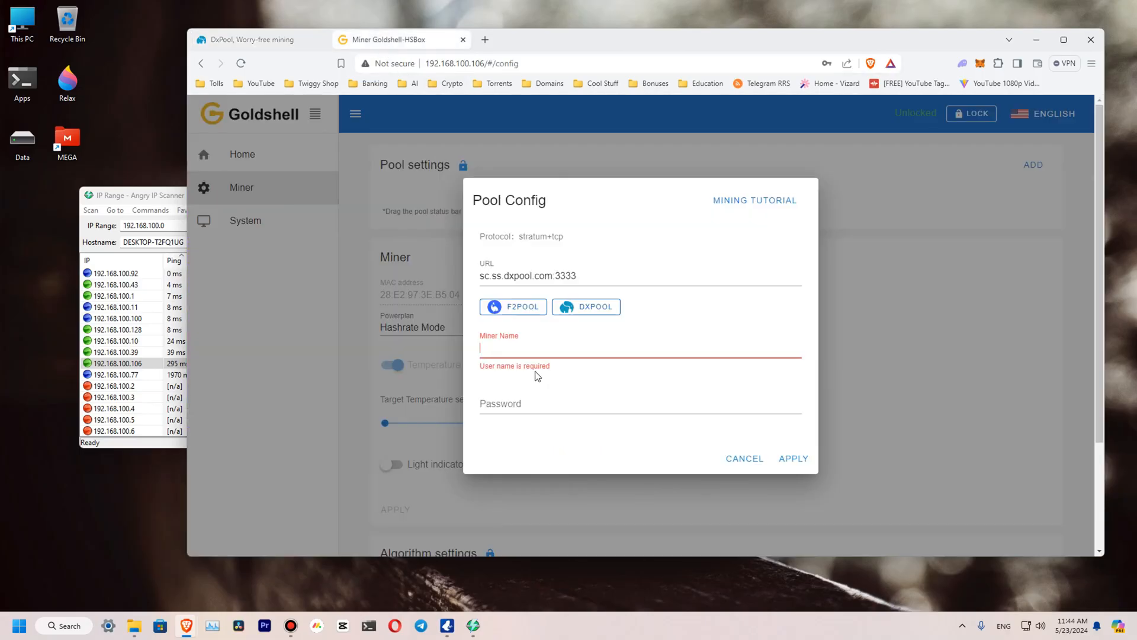
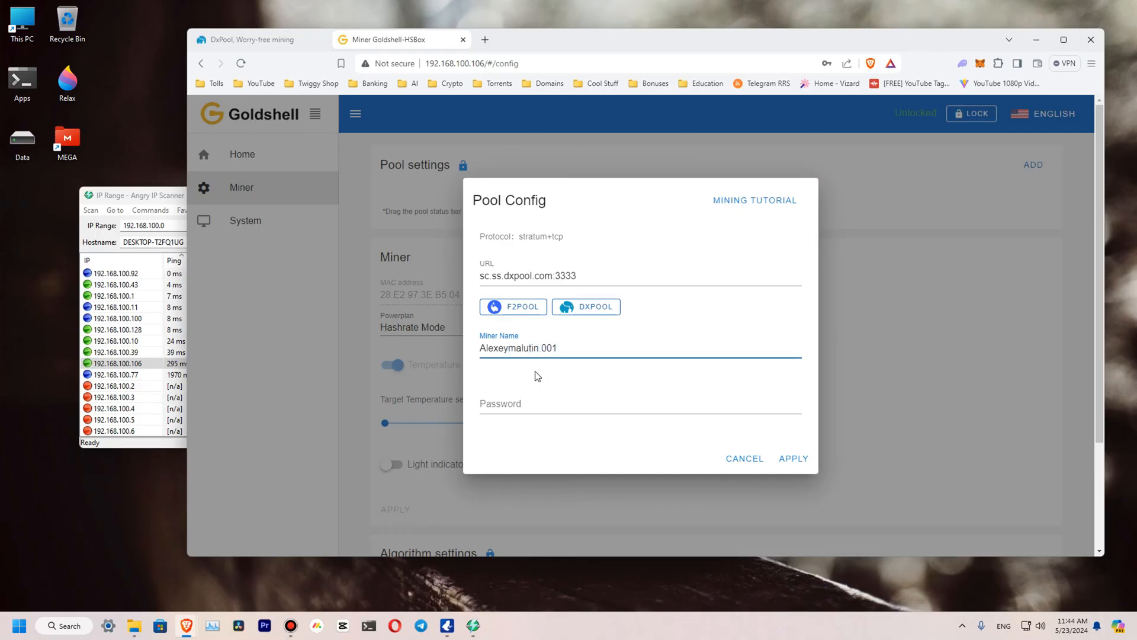
pyautogui.click(639, 403)
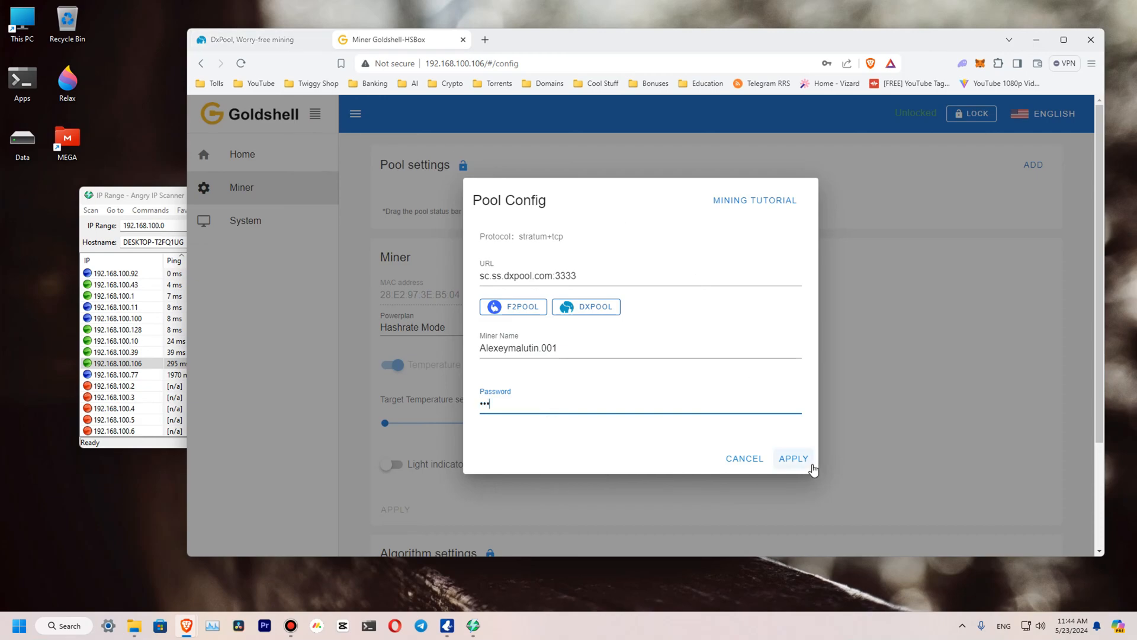
pyautogui.click(792, 458)
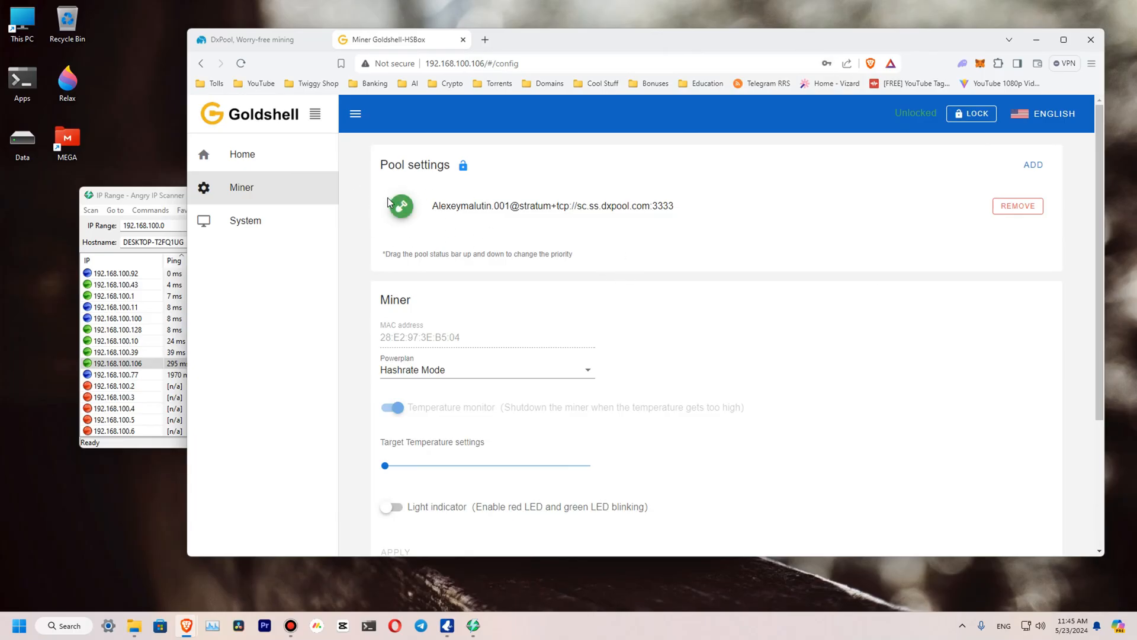
pyautogui.scroll(-3)
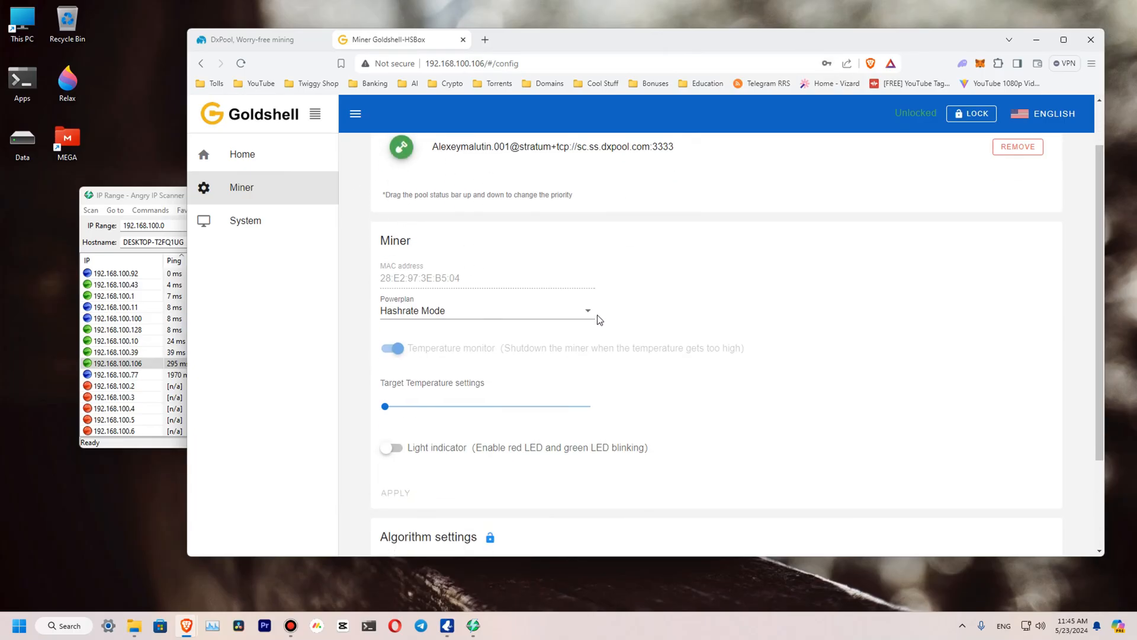
# - Keep the Algorithm Plan on blake2b(SC), then open a new browser tab
pyautogui.scroll(-3)
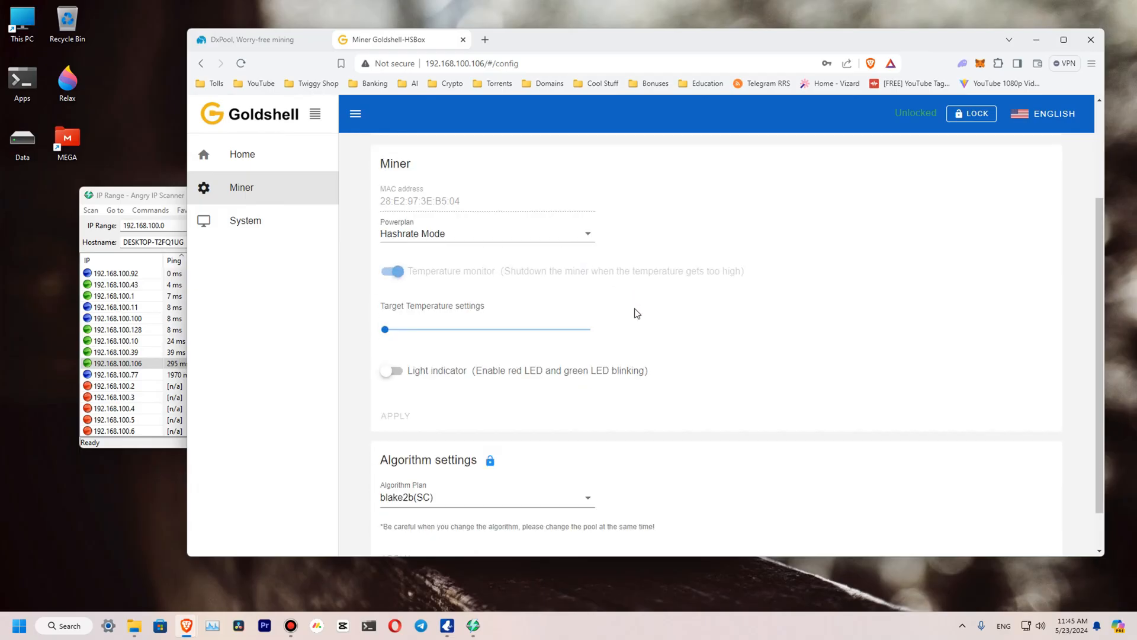
pyautogui.scroll(-3)
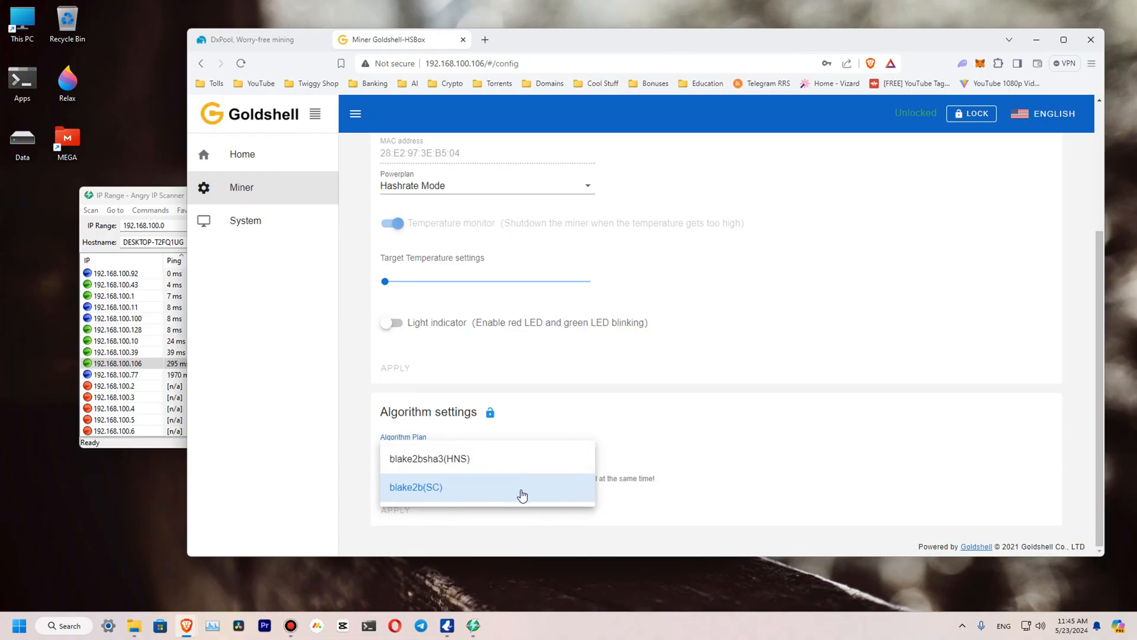
pyautogui.click(416, 487)
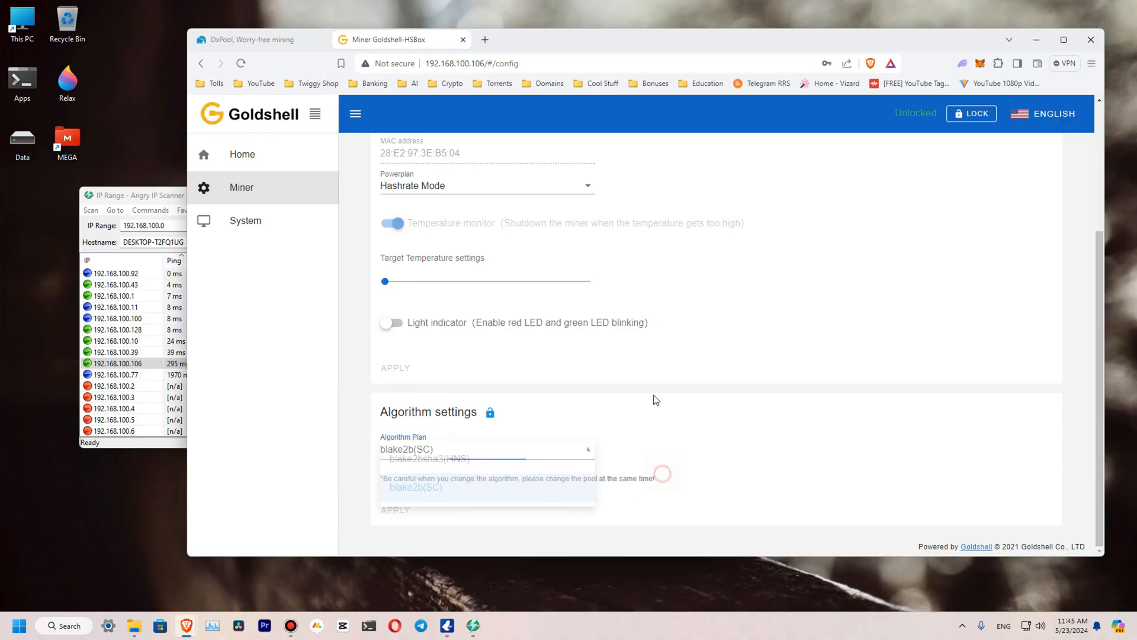
pyautogui.click(626, 39)
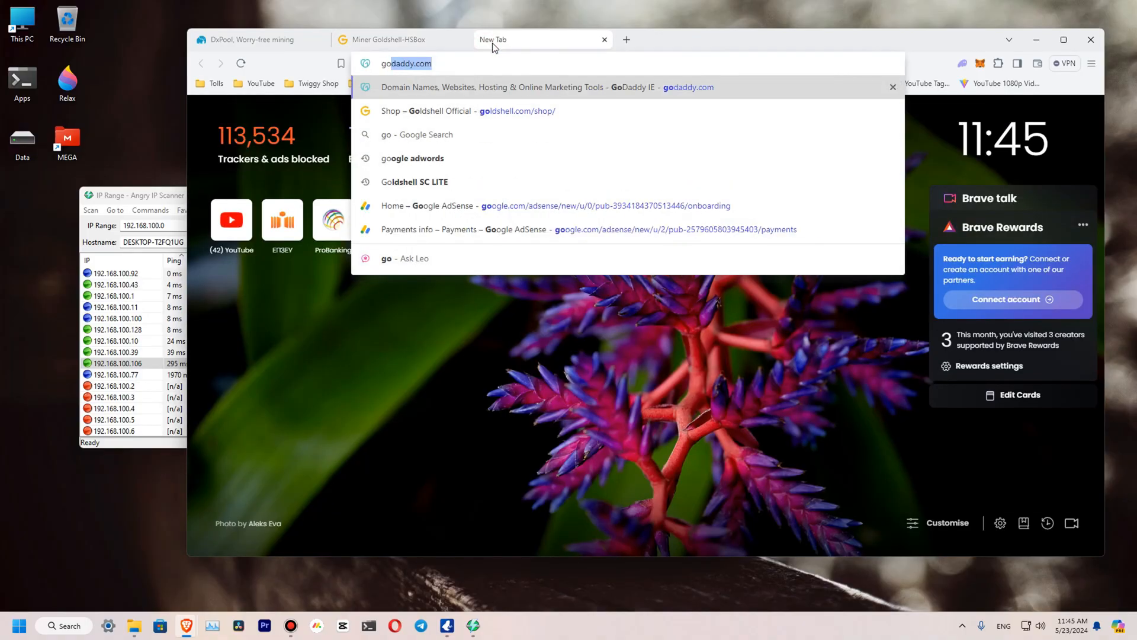
# - Google 'goldshell hs box' and view ASIC Miner Value's HS-BOX Algorithms earnings table
pyautogui.write('goldshell+hs+box&oq=goldshell+hs+box&gs_lcrp=EgZjaHJvbWUyBggAEEUYOTIGCAEQRRg9MgYI...')
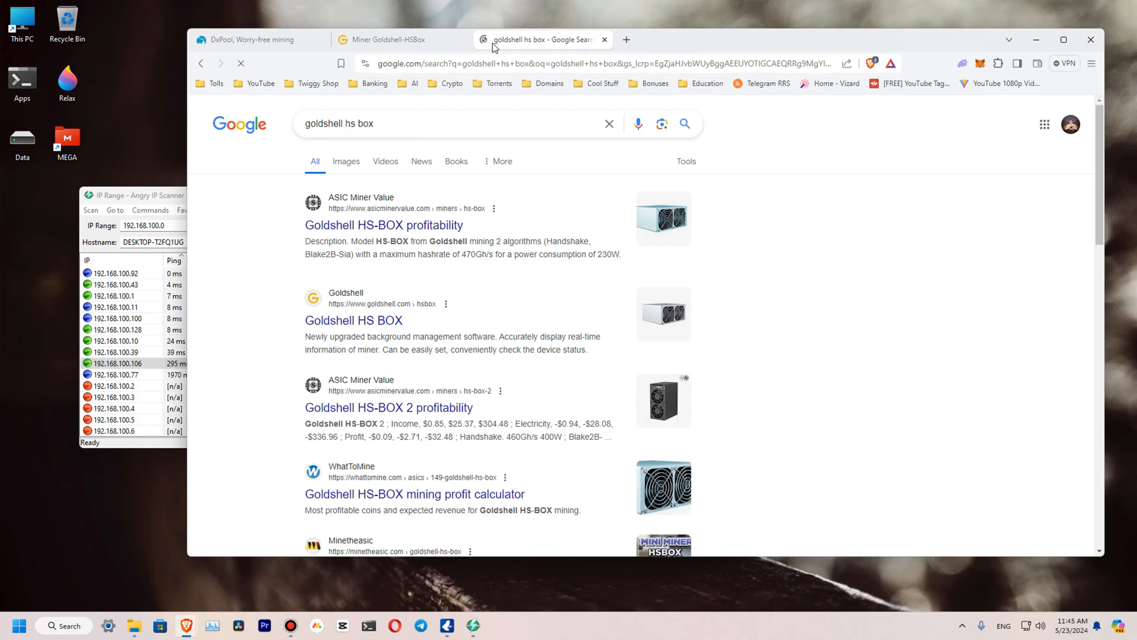
pyautogui.click(383, 225)
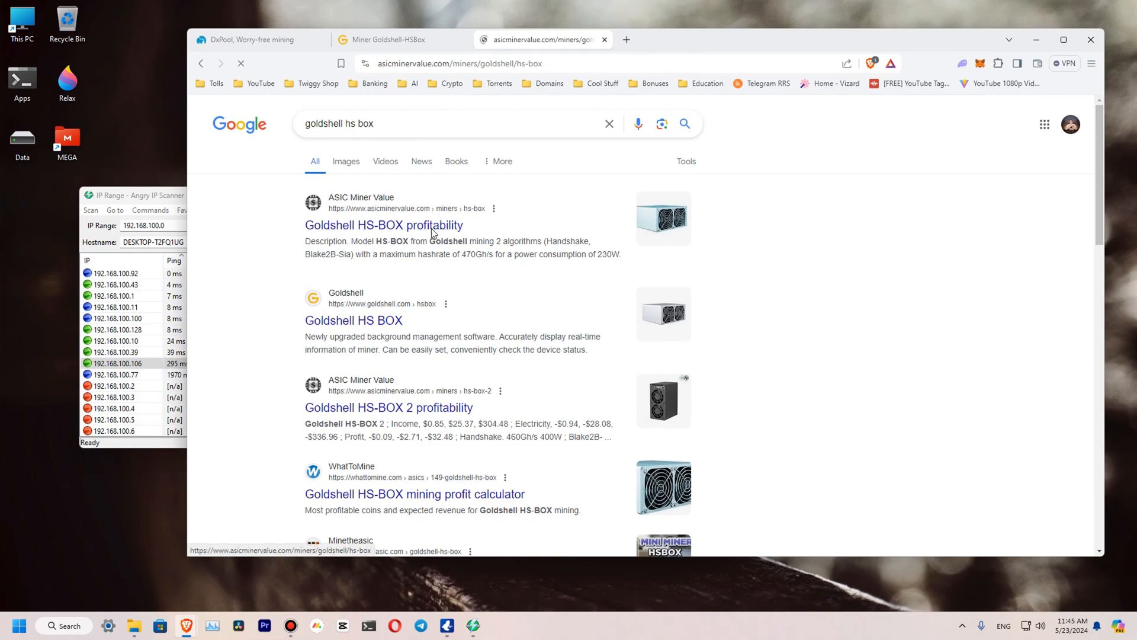
pyautogui.click(383, 225)
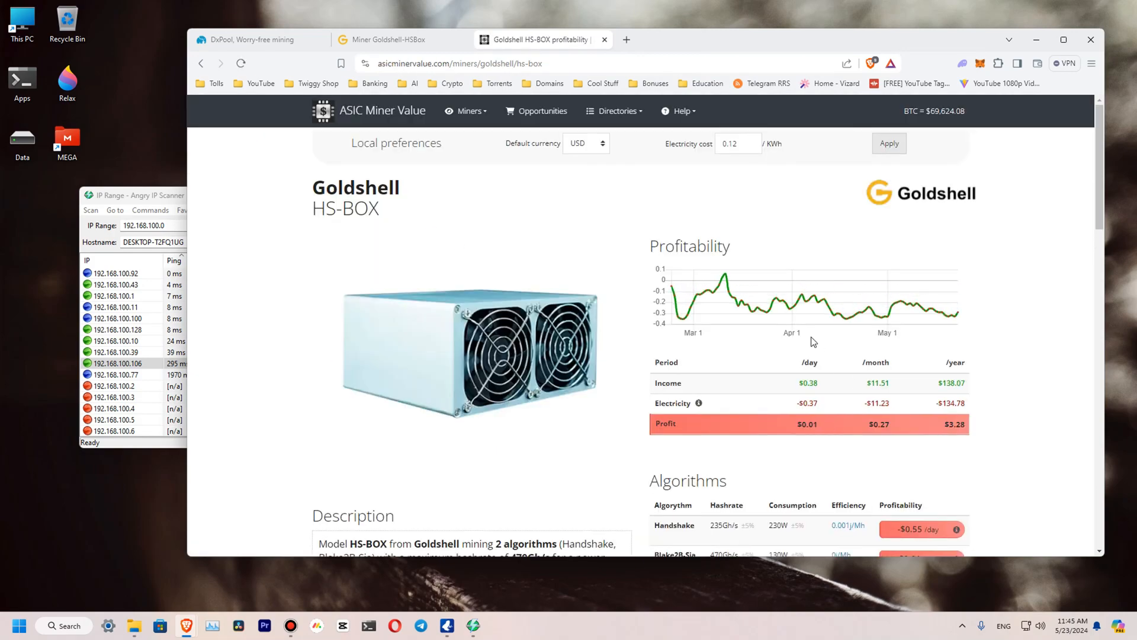
pyautogui.scroll(-3)
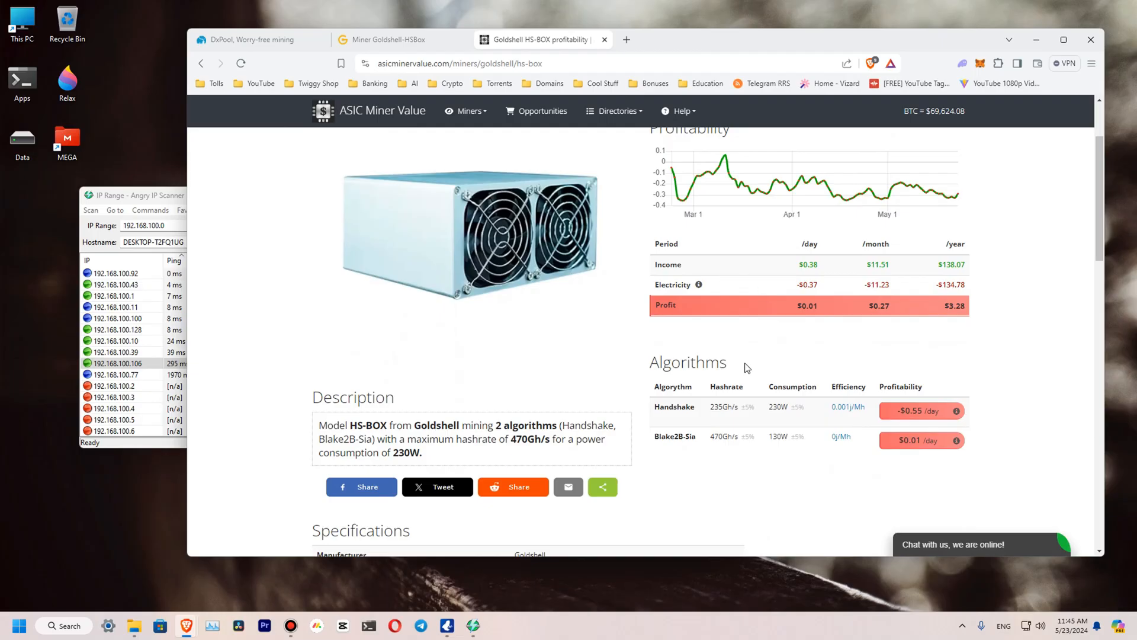
pyautogui.moveTo(705, 414)
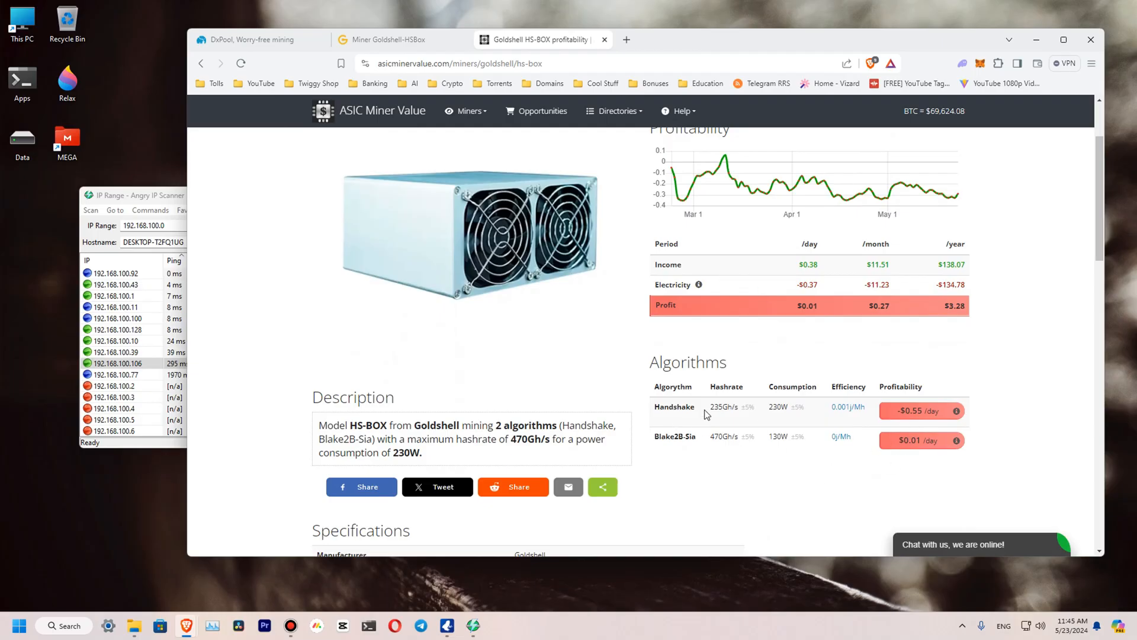
pyautogui.moveTo(801, 433)
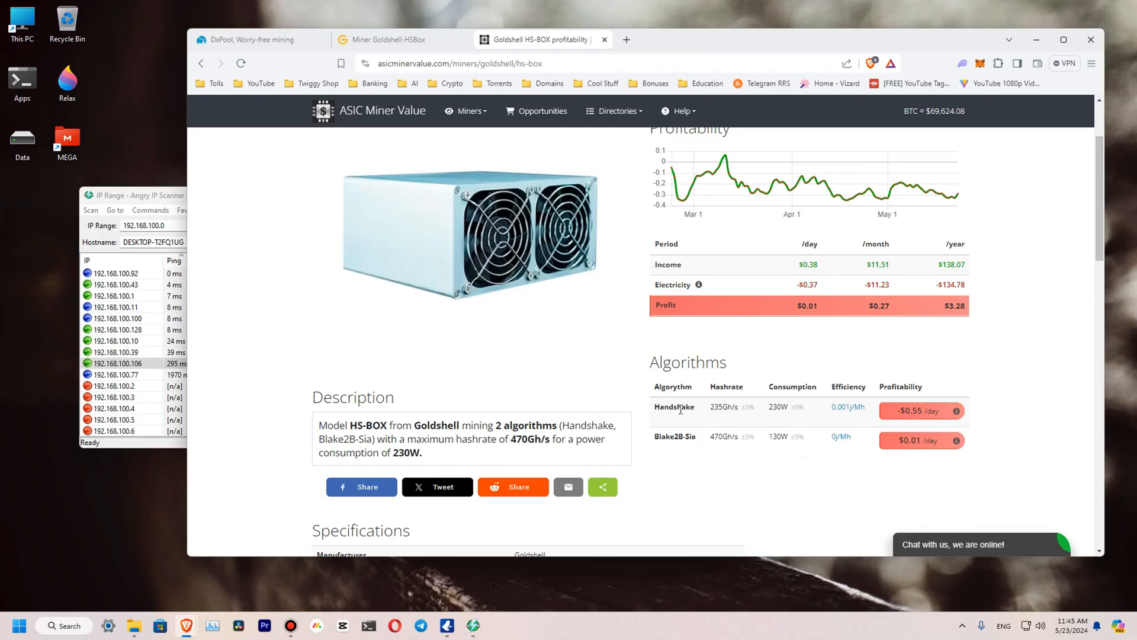
pyautogui.moveTo(734, 426)
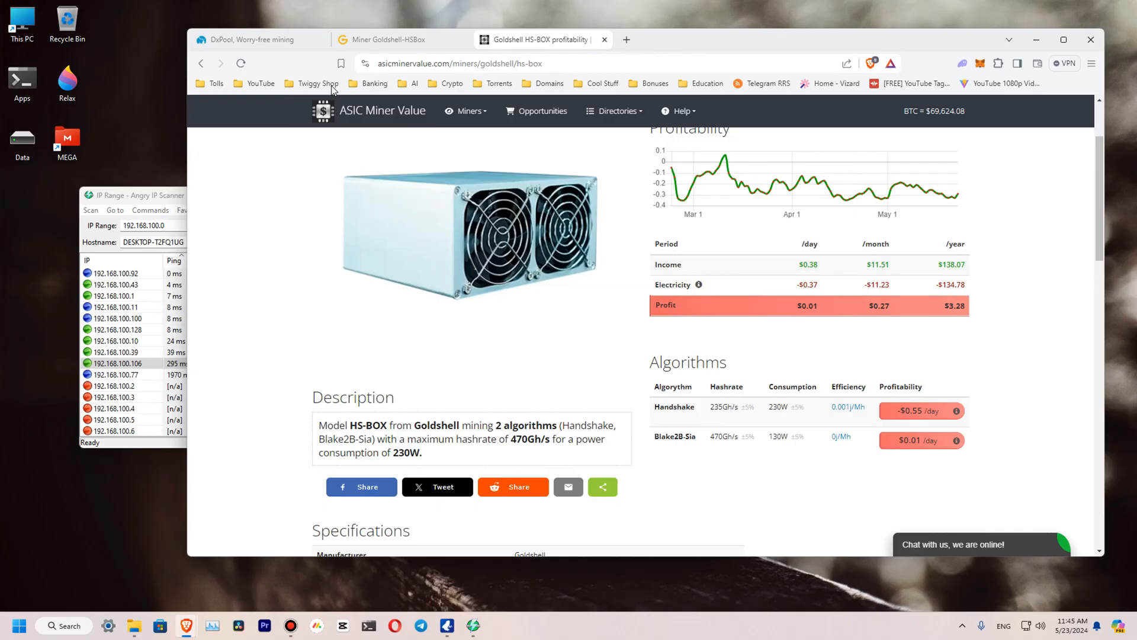
# - Check the miner's Home status at about 446 GH/s, then switch to the DxPool tab
pyautogui.click(385, 39)
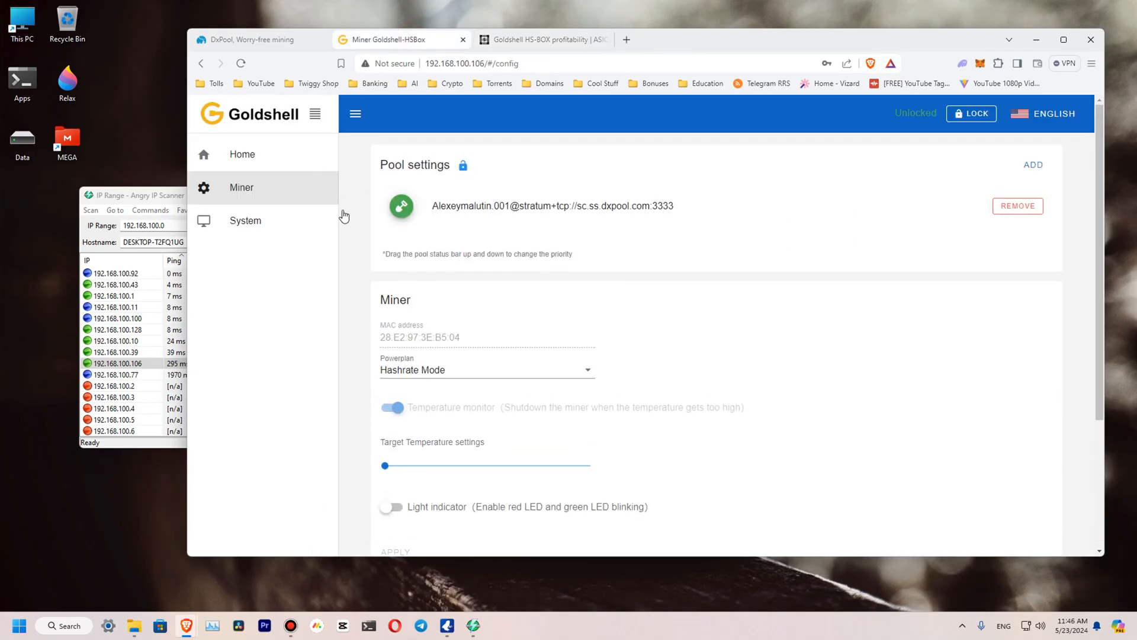
pyautogui.click(241, 154)
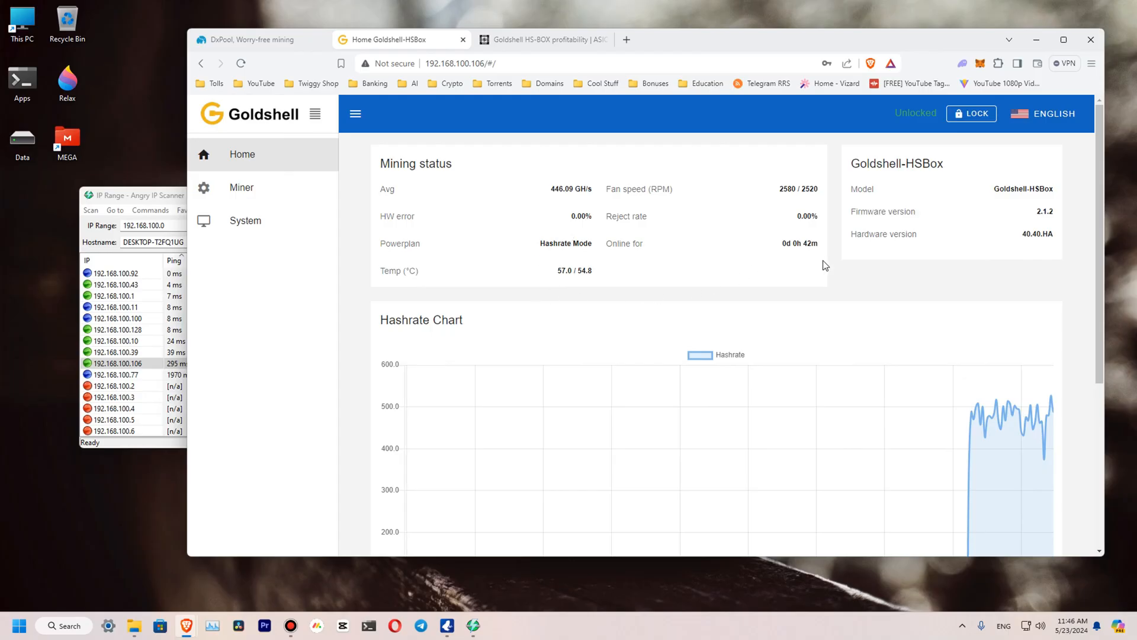
pyautogui.scroll(-3)
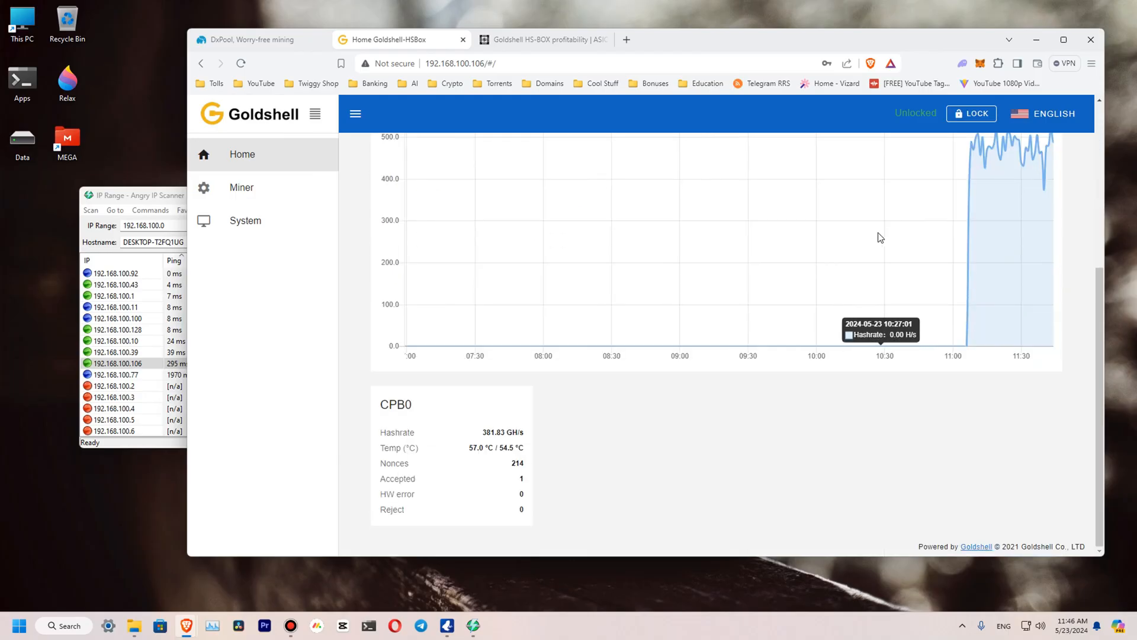
pyautogui.click(247, 39)
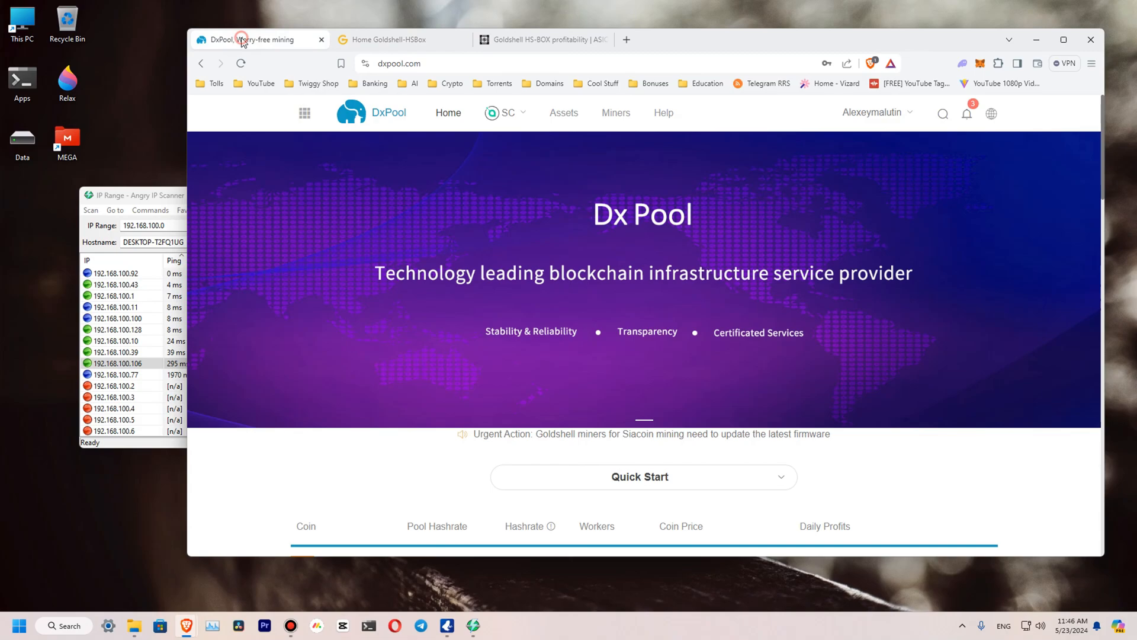
# - Open DxPool's SC pool dashboard and reload until one miner shows at ~469 GH/s
pyautogui.click(507, 113)
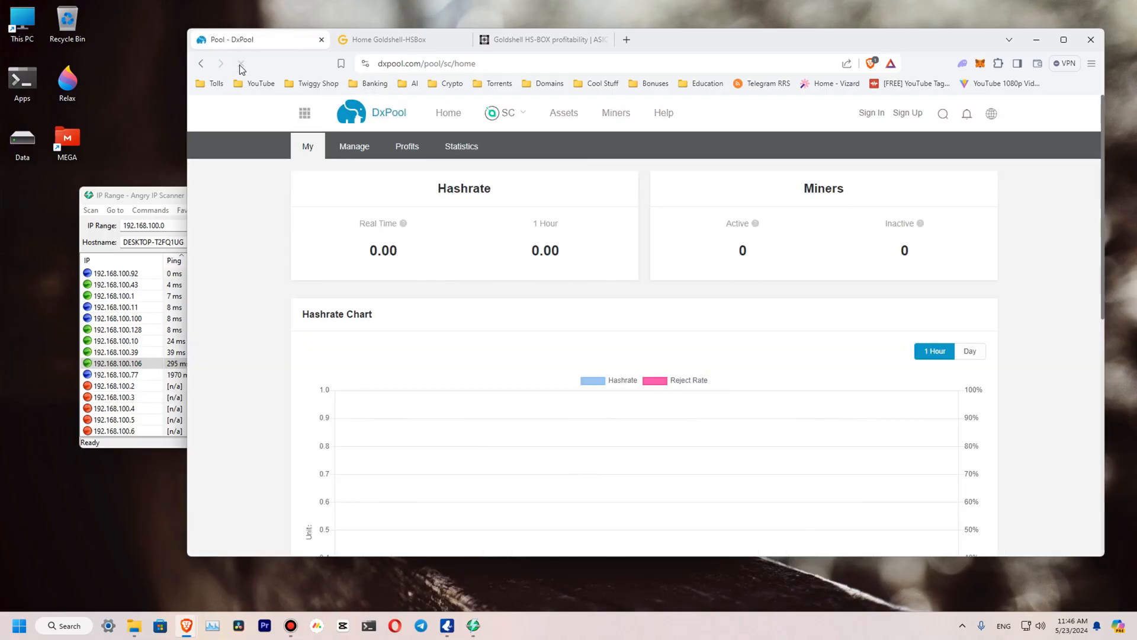
pyautogui.scroll(-3)
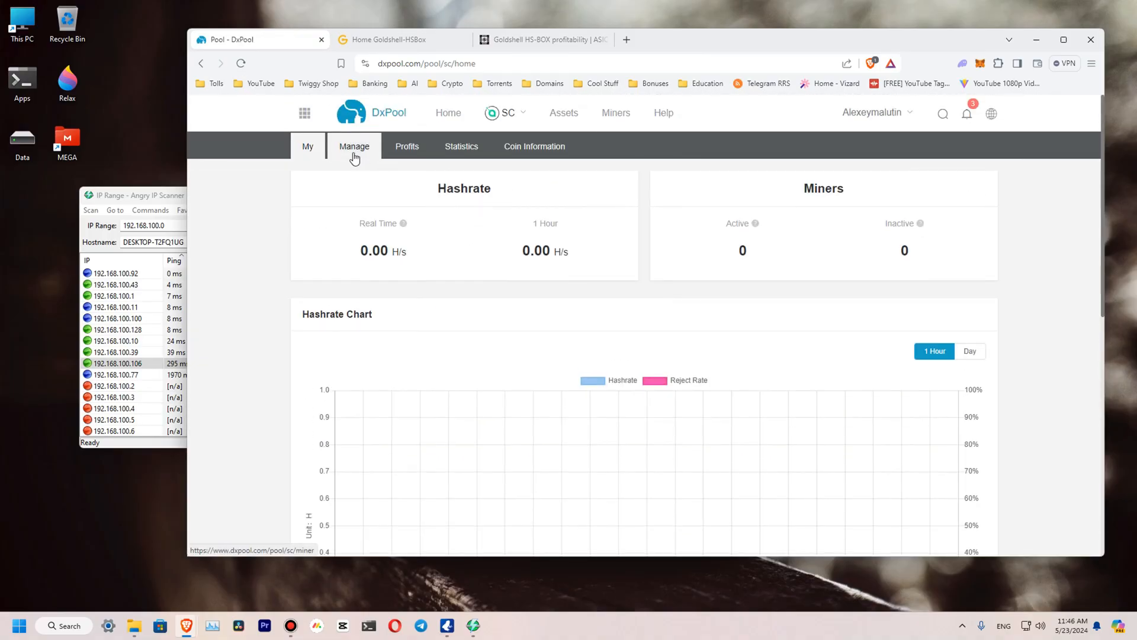
pyautogui.click(354, 146)
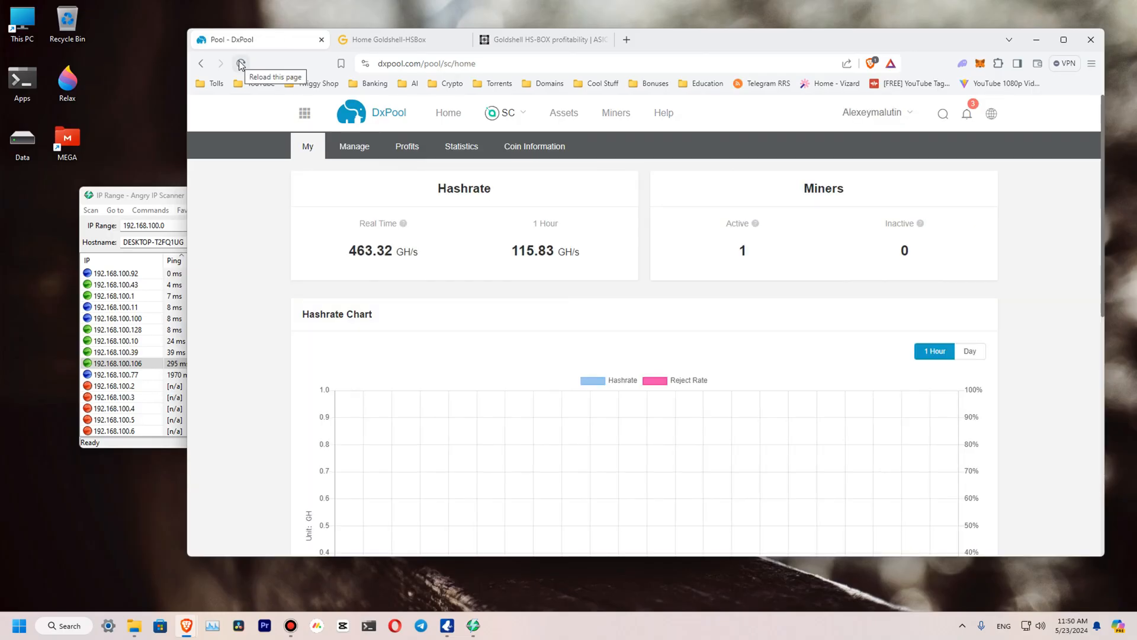
pyautogui.click(241, 63)
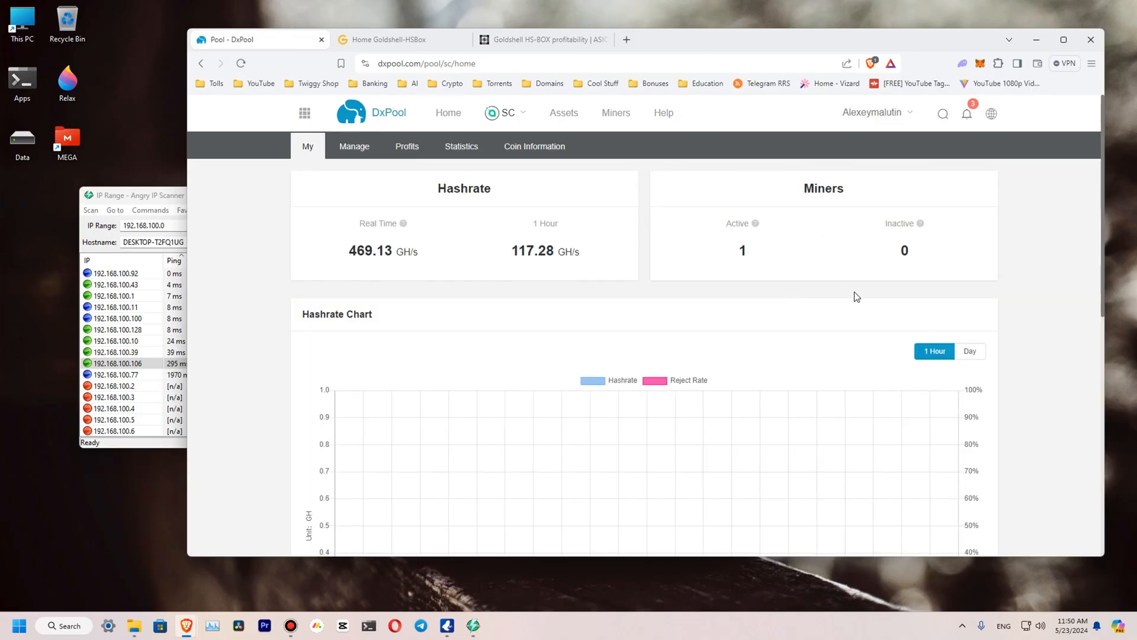
pyautogui.moveTo(337, 283)
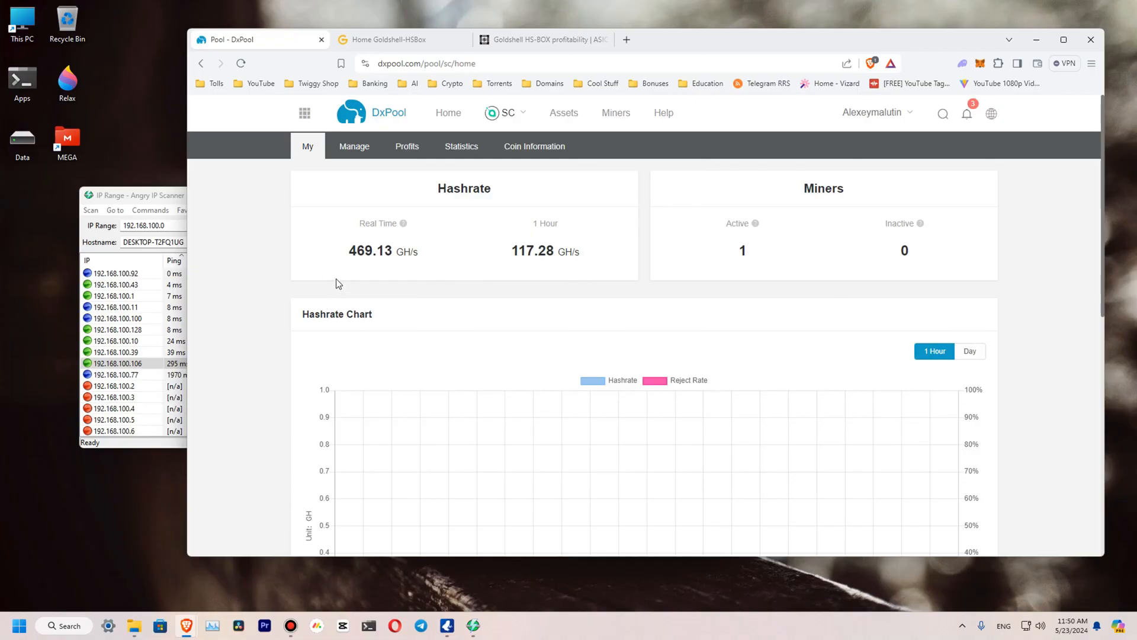
pyautogui.moveTo(605, 234)
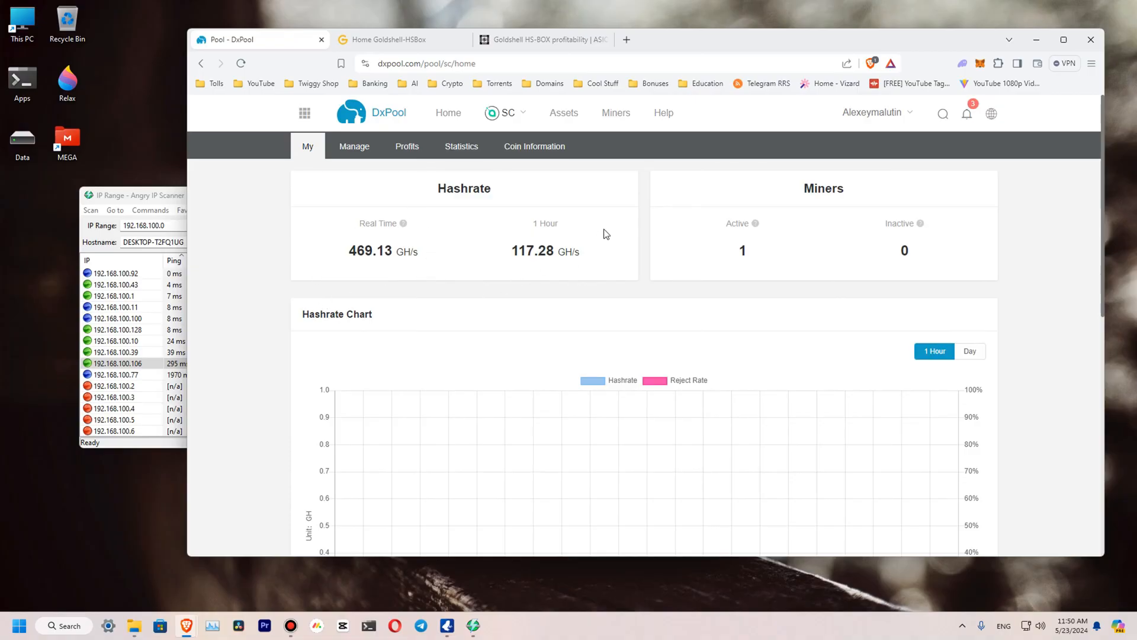
pyautogui.moveTo(836, 260)
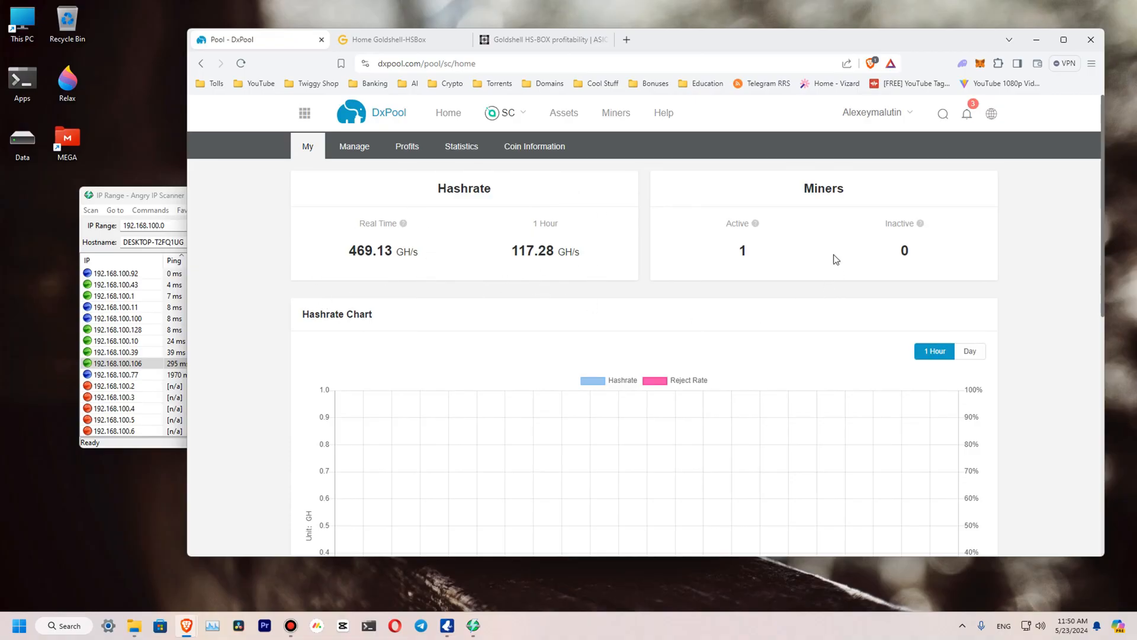
pyautogui.moveTo(724, 223)
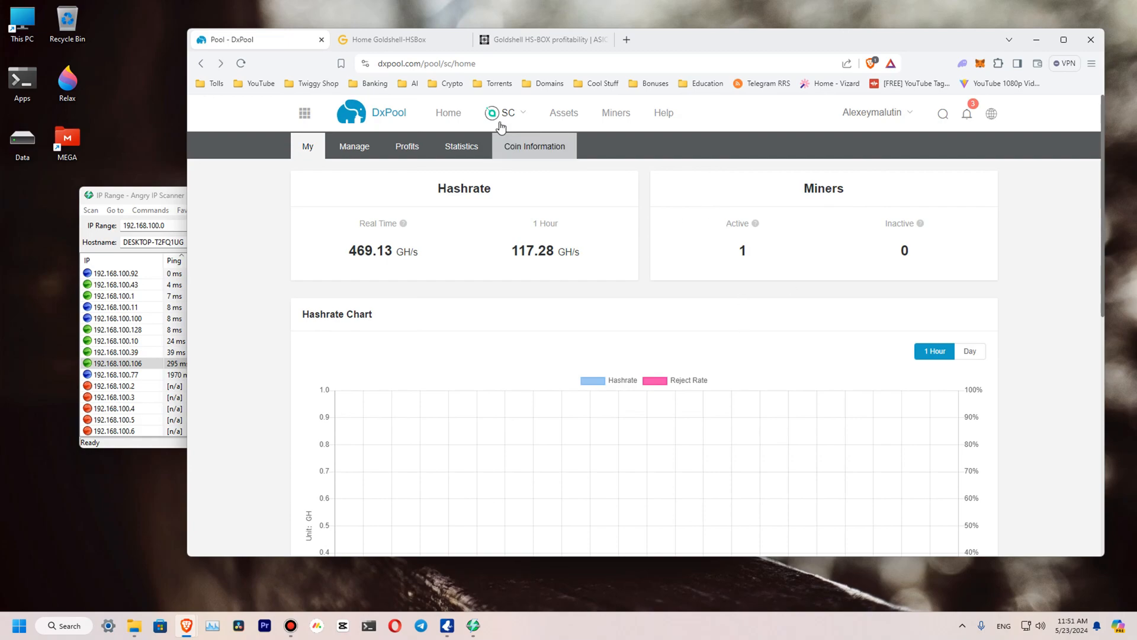
pyautogui.click(507, 112)
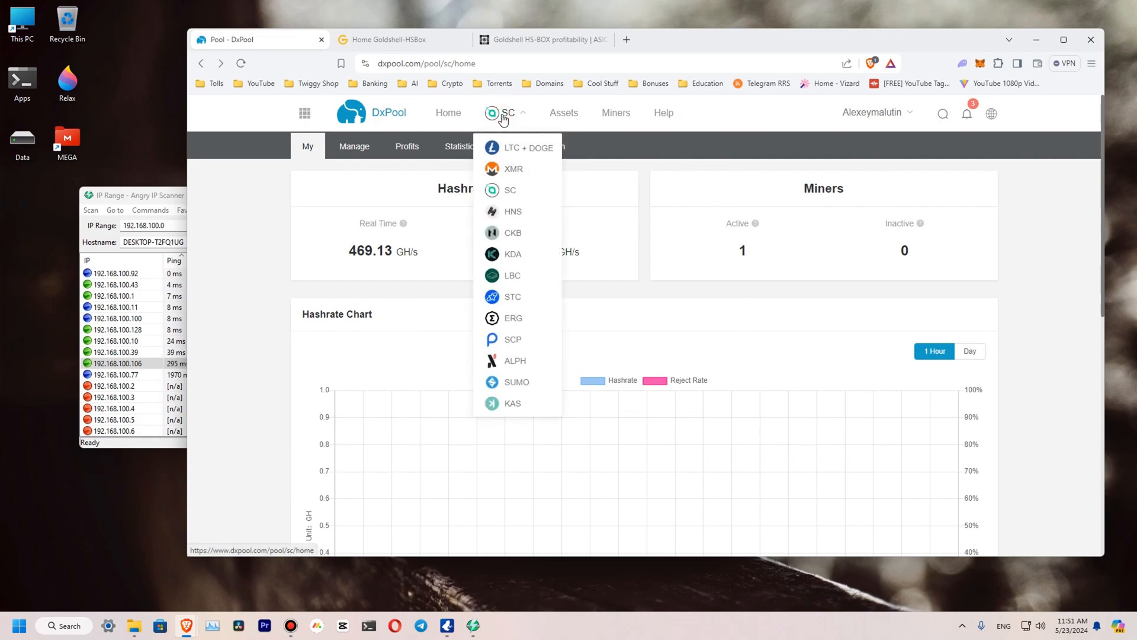
pyautogui.click(511, 253)
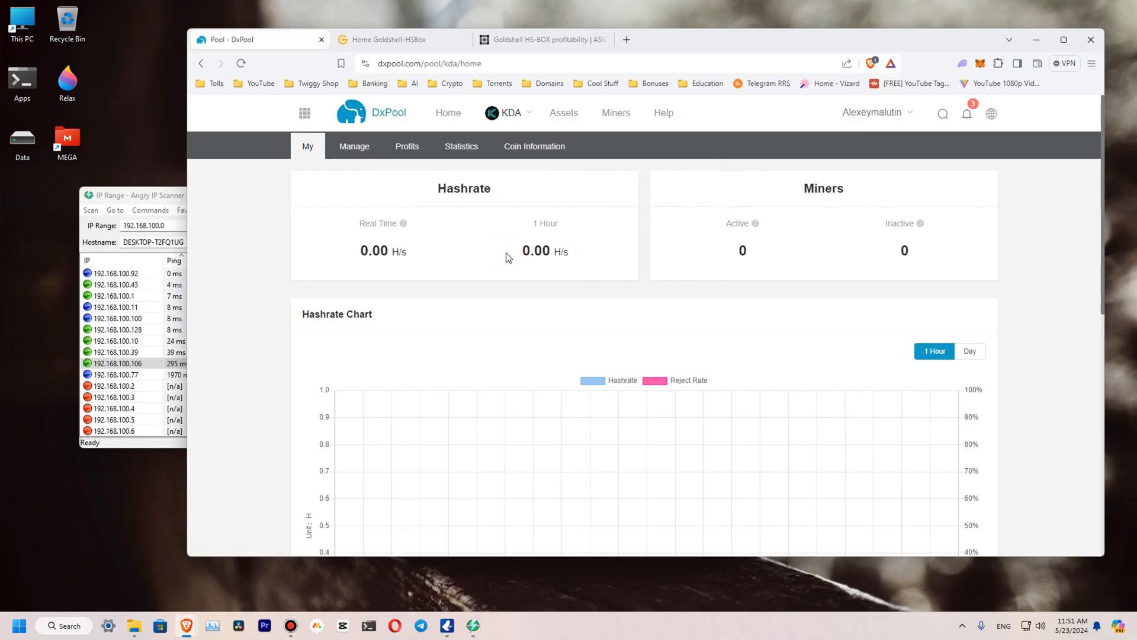
pyautogui.scroll(-3)
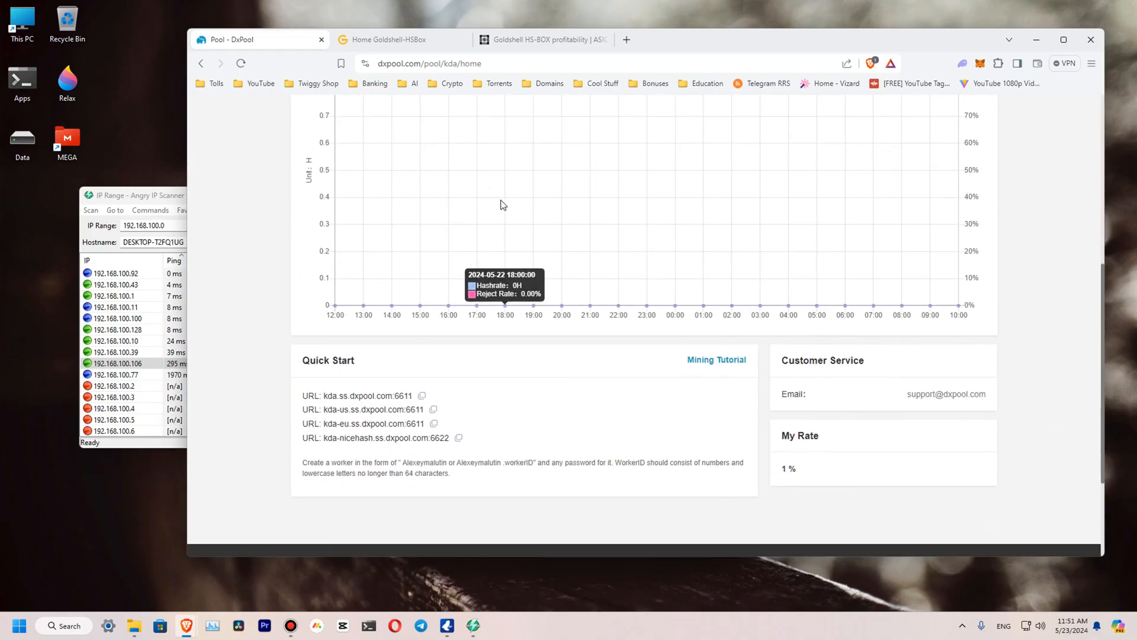
pyautogui.scroll(-3)
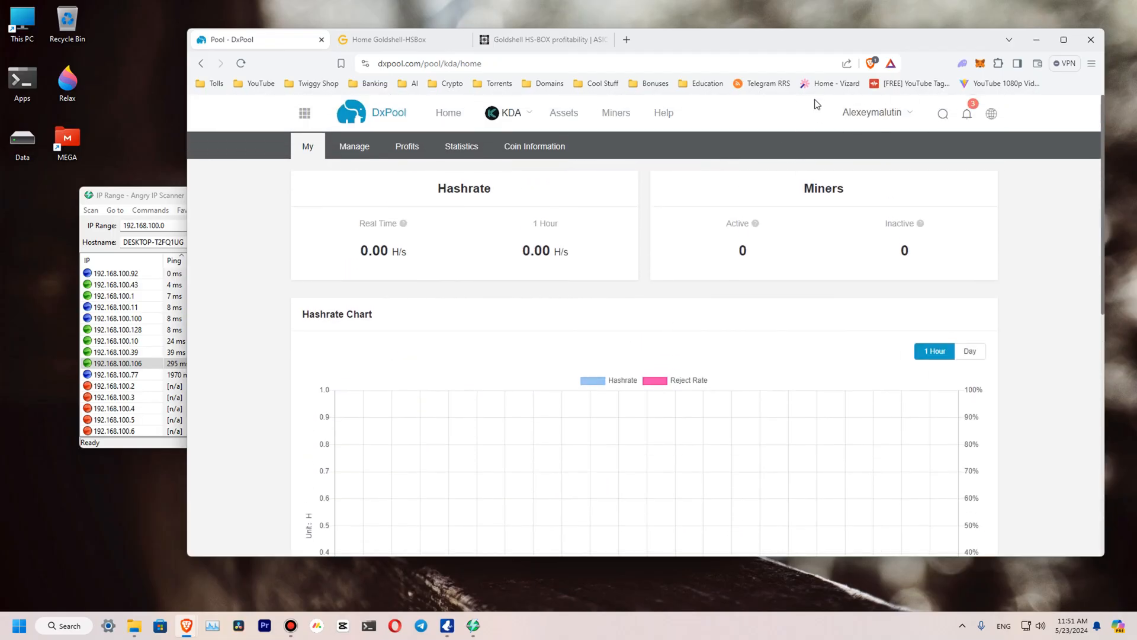
pyautogui.click(874, 112)
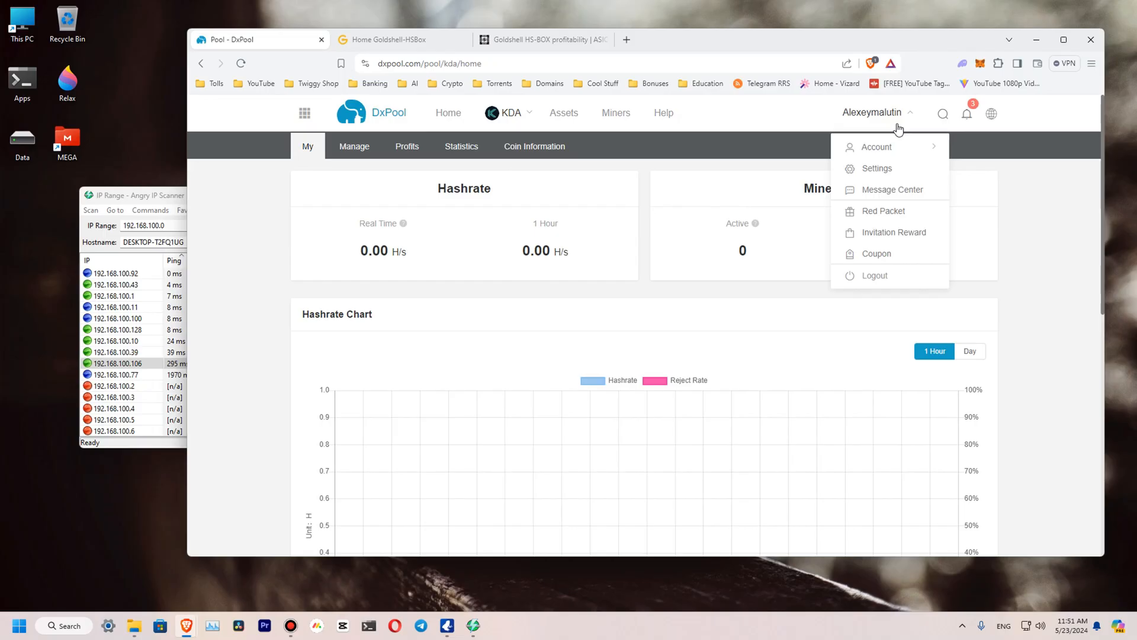
pyautogui.moveTo(475, 255)
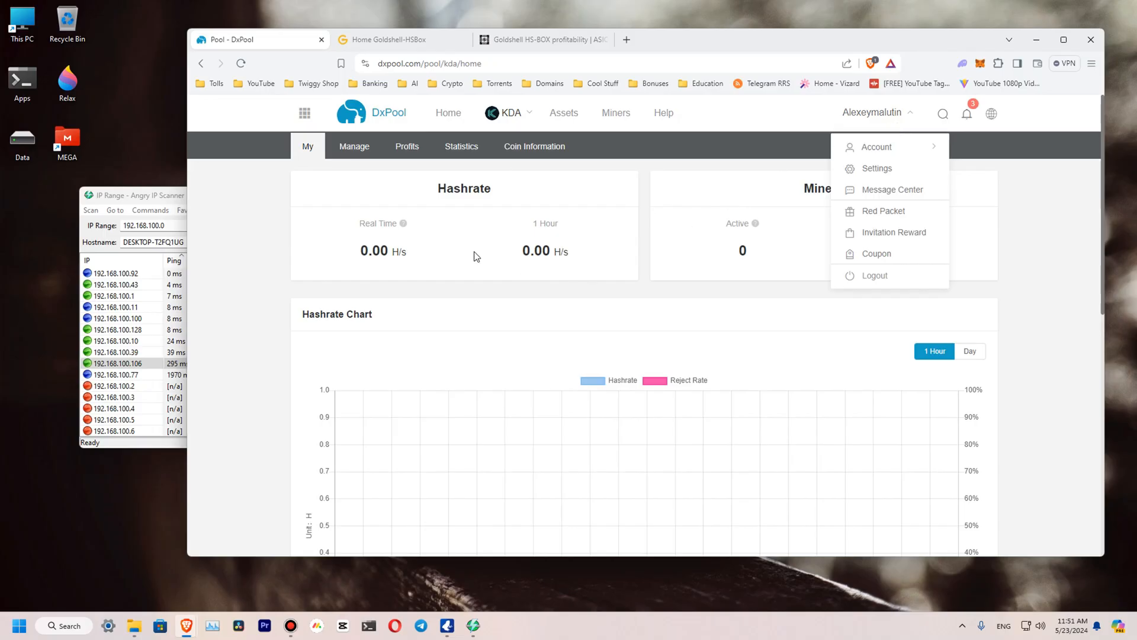
pyautogui.click(508, 113)
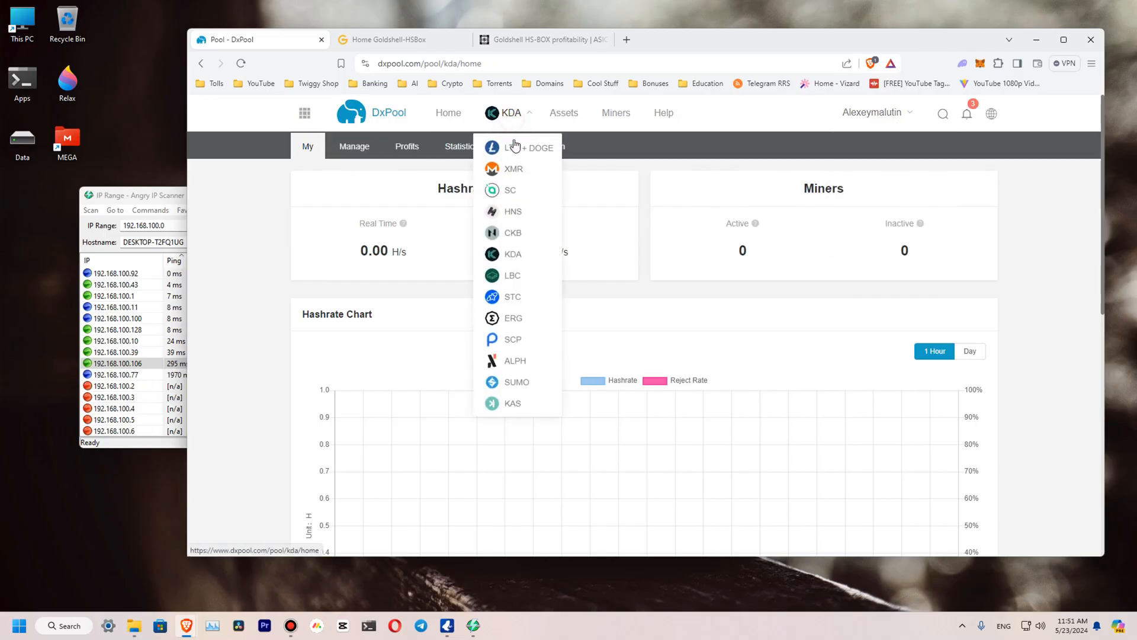
pyautogui.click(510, 191)
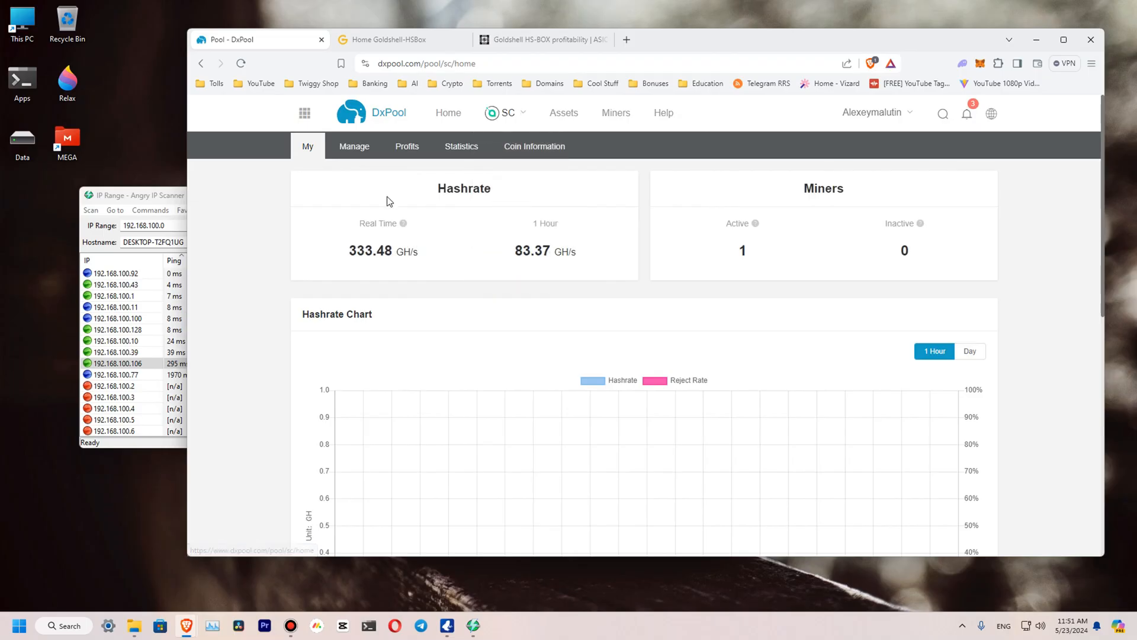
# - Show DxPool's Siacoin worker table: 001 active at 469.13 GH/s, 002 and 003 dead
pyautogui.click(354, 145)
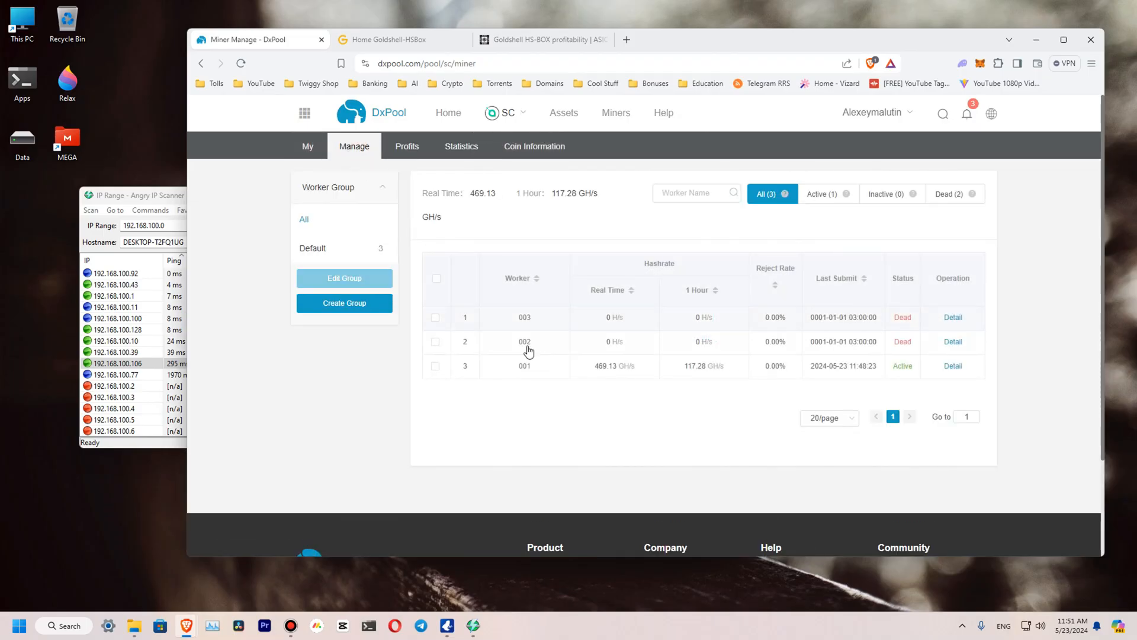
pyautogui.moveTo(513, 397)
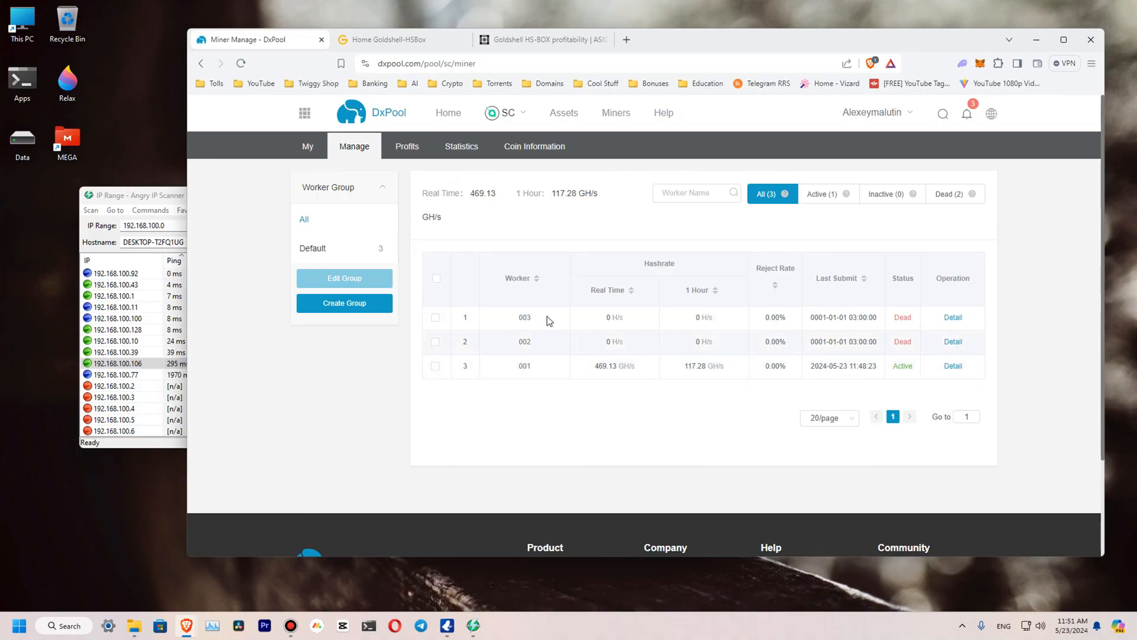
pyautogui.moveTo(555, 345)
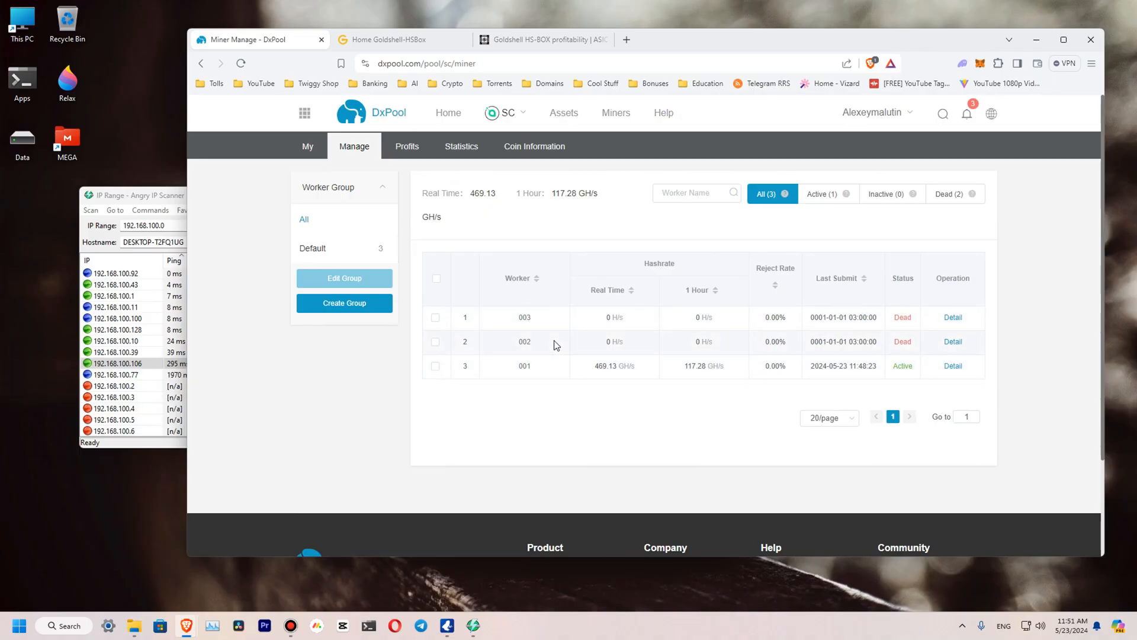